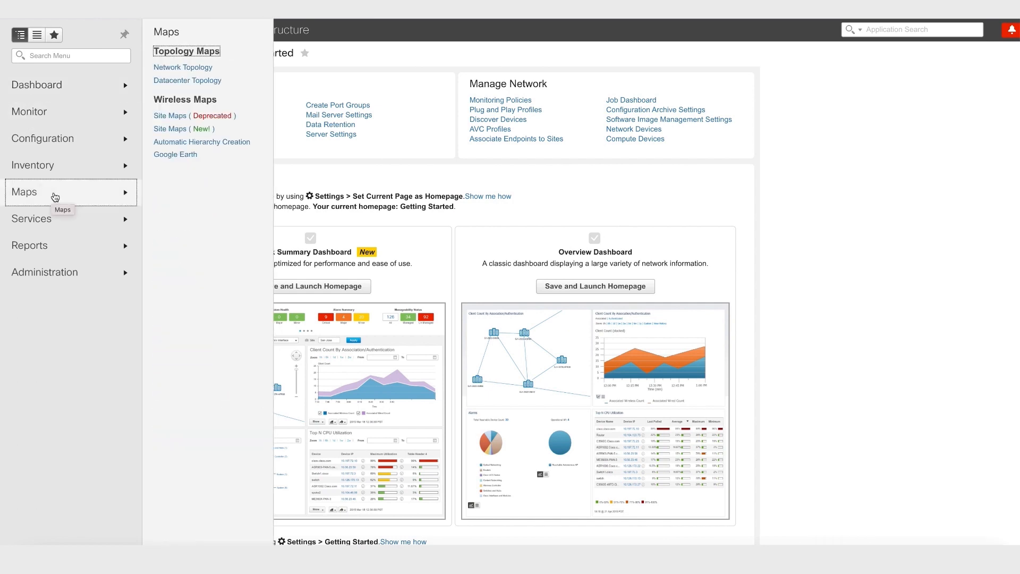
mouse_move(174, 128)
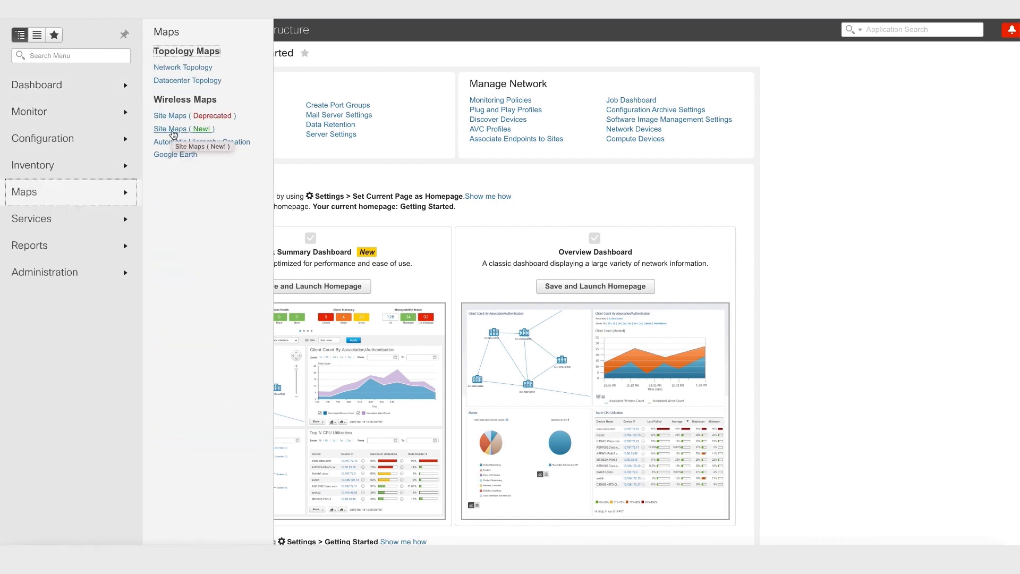
- View the floor 1 site map, then list all seven managed network devices
click(183, 128)
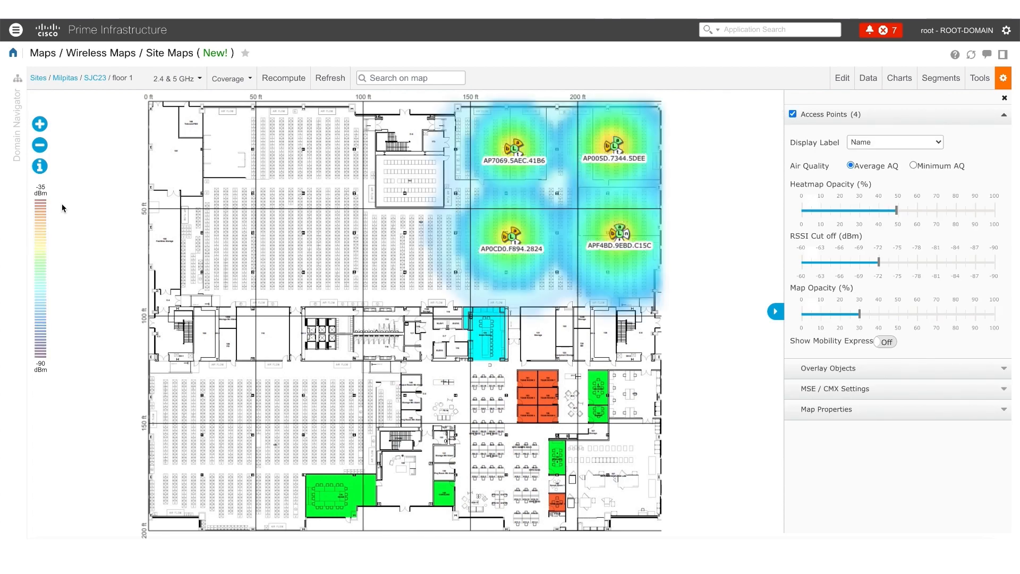
click(15, 29)
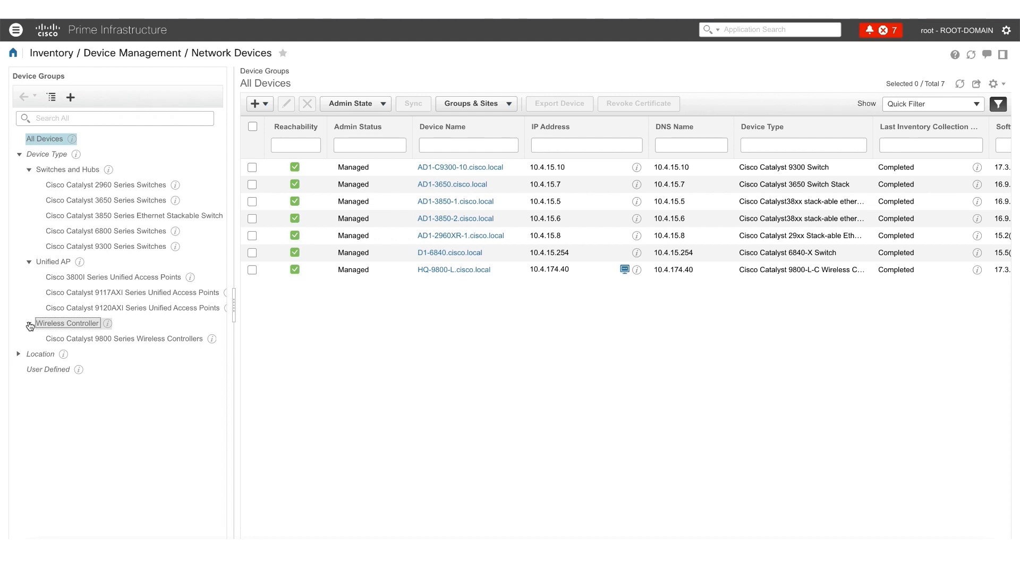
- Open user-defined CLI template test1 under Features & Technologies and scroll through its commands
click(460, 235)
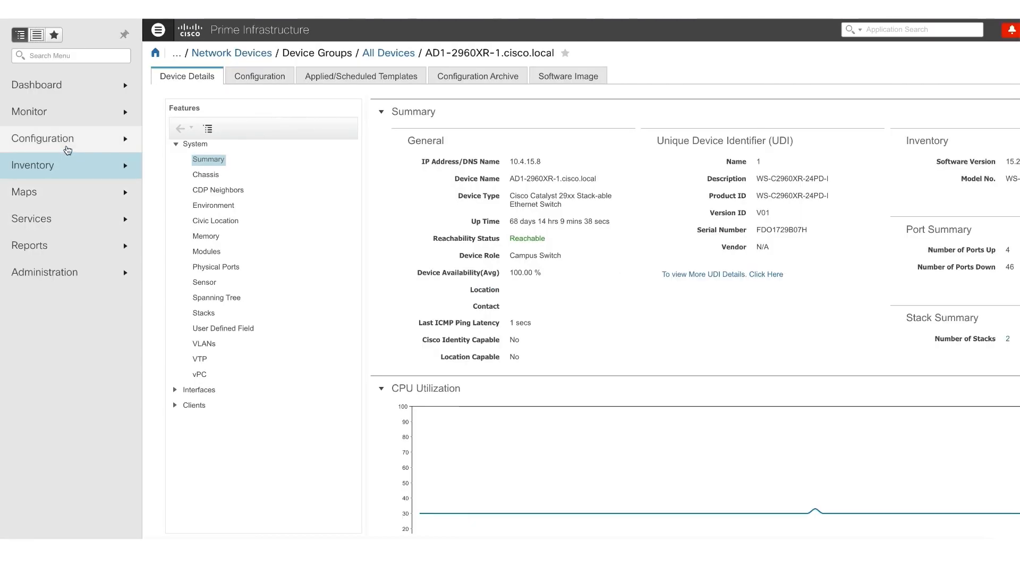
click(42, 138)
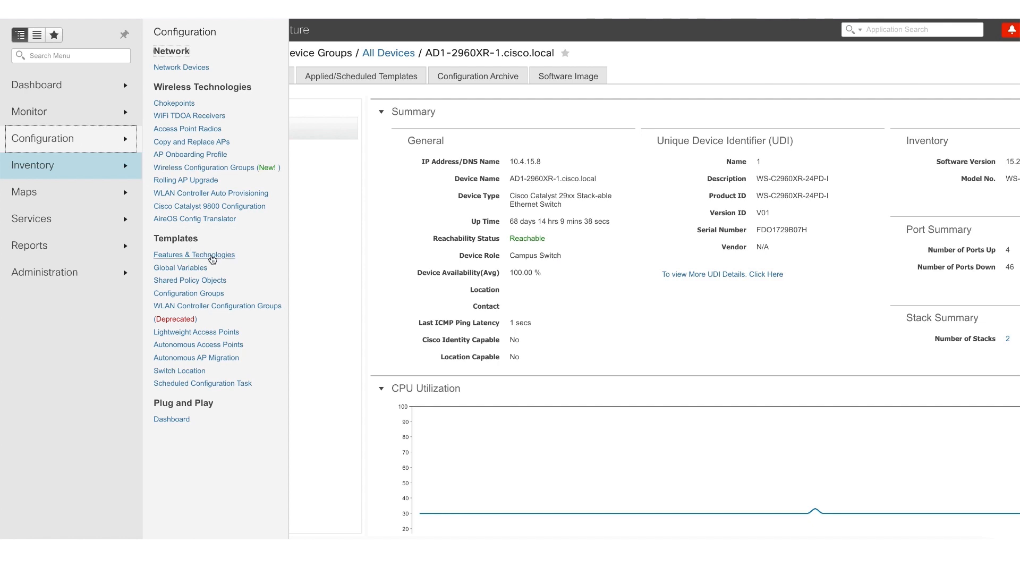
click(193, 255)
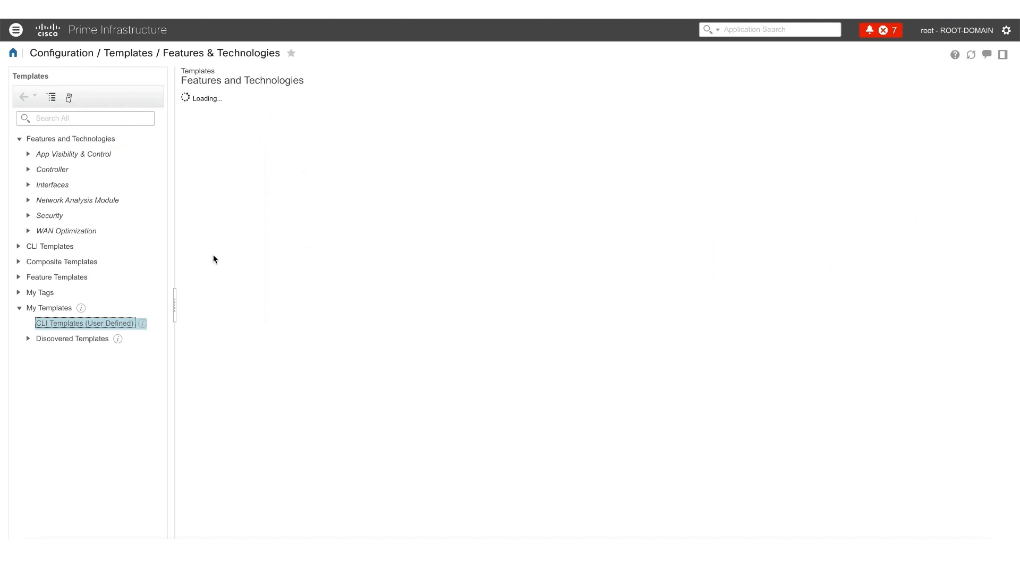
click(84, 323)
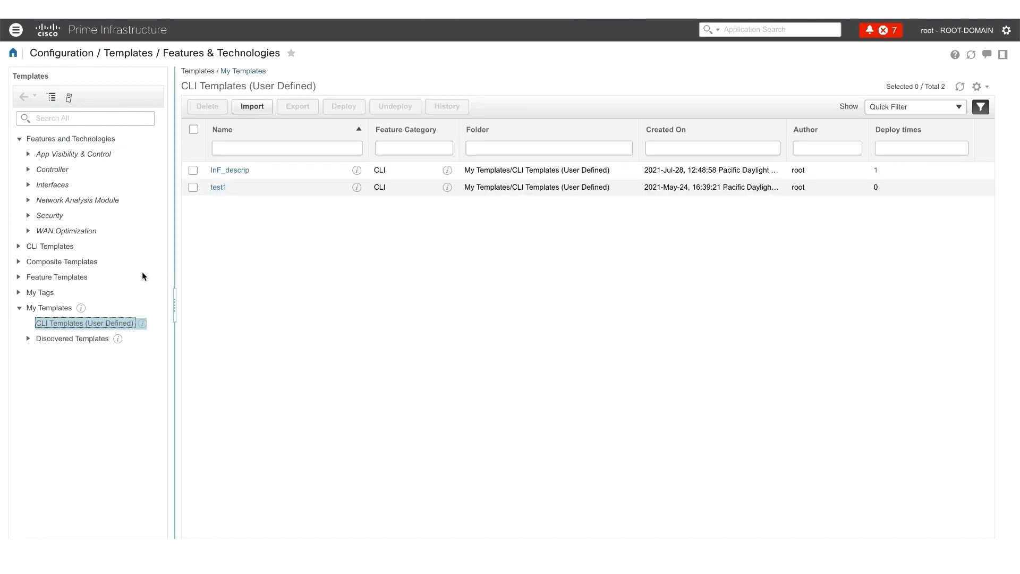
click(18, 246)
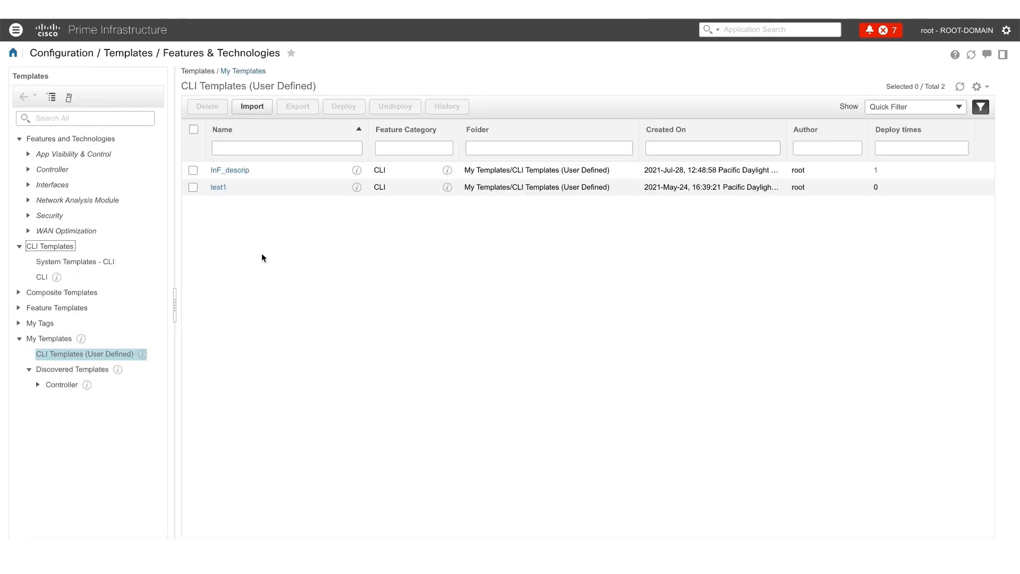
mouse_move(218, 186)
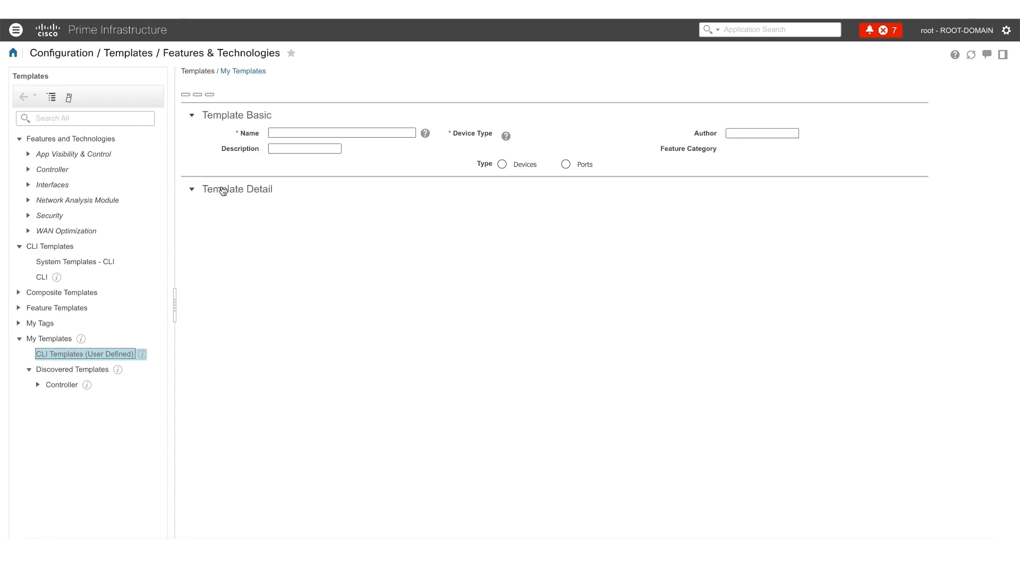
click(85, 354)
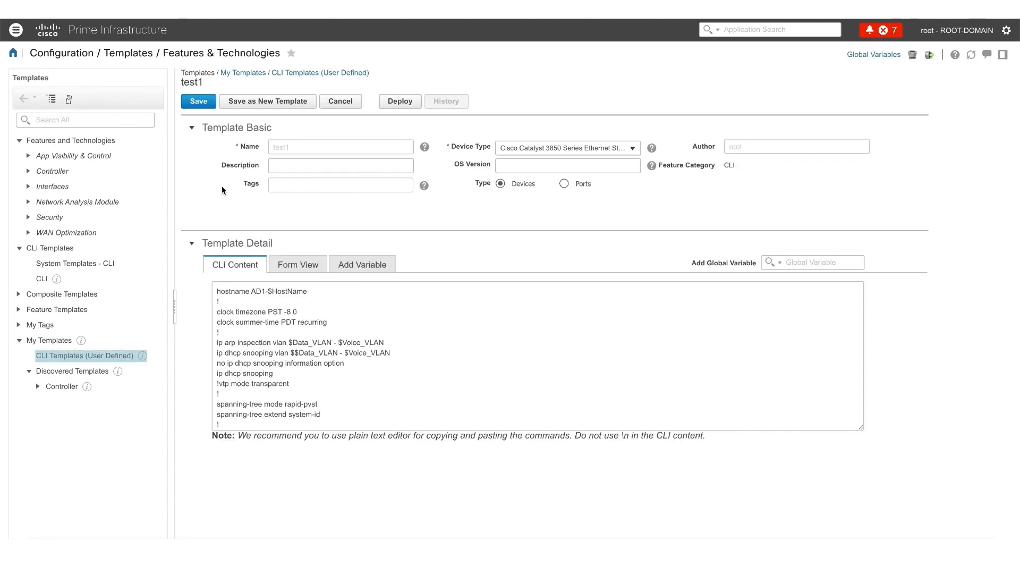
scroll(down, 3)
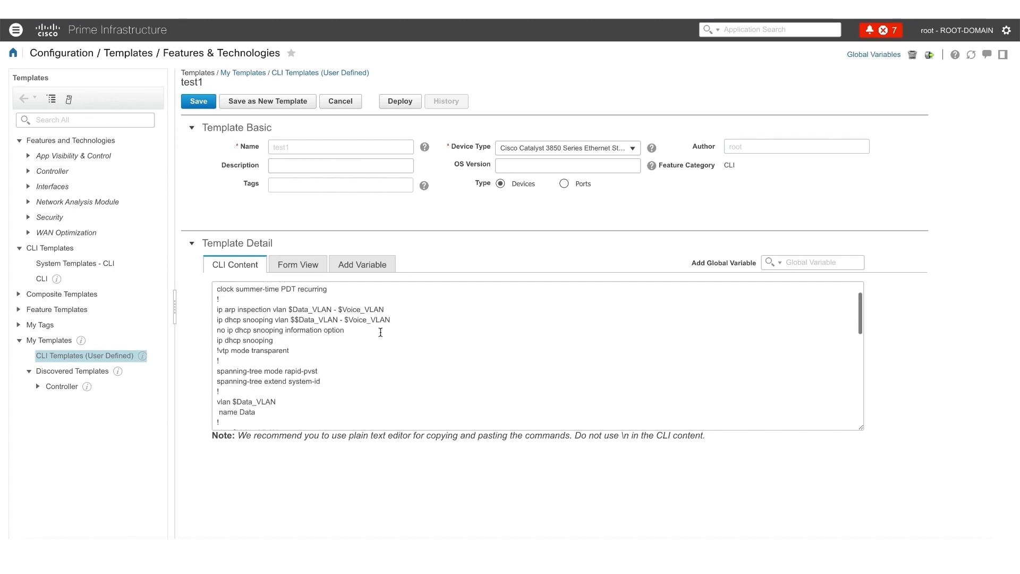
scroll(down, 3)
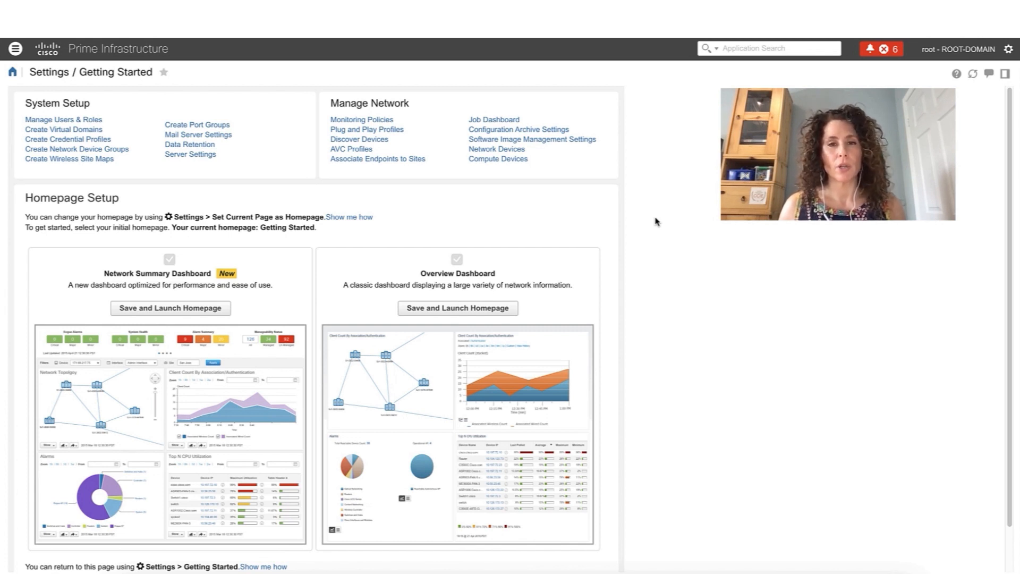
mouse_move(64, 108)
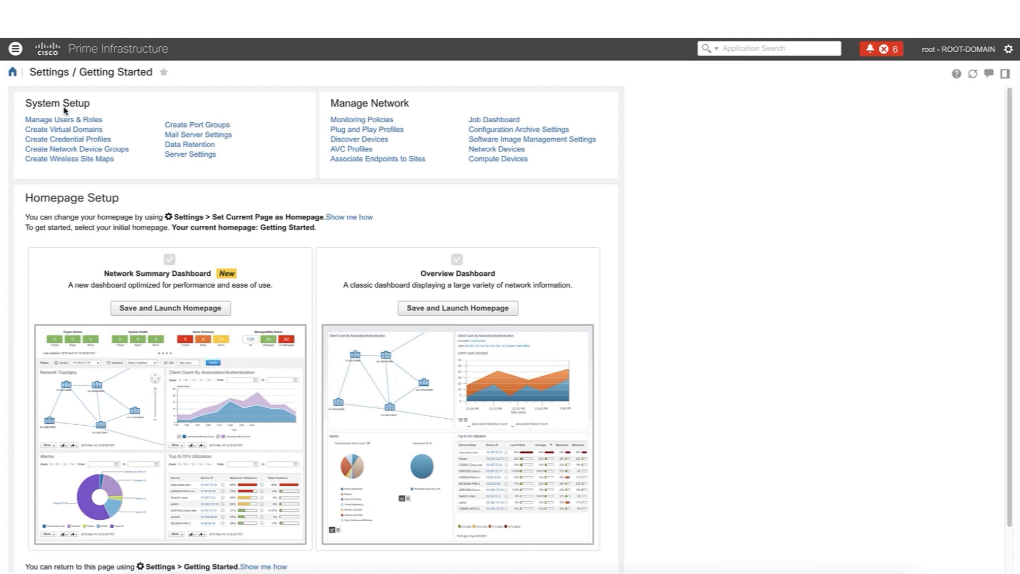
- Go to System Settings and select General > Cisco DNA Center coexistence
click(15, 48)
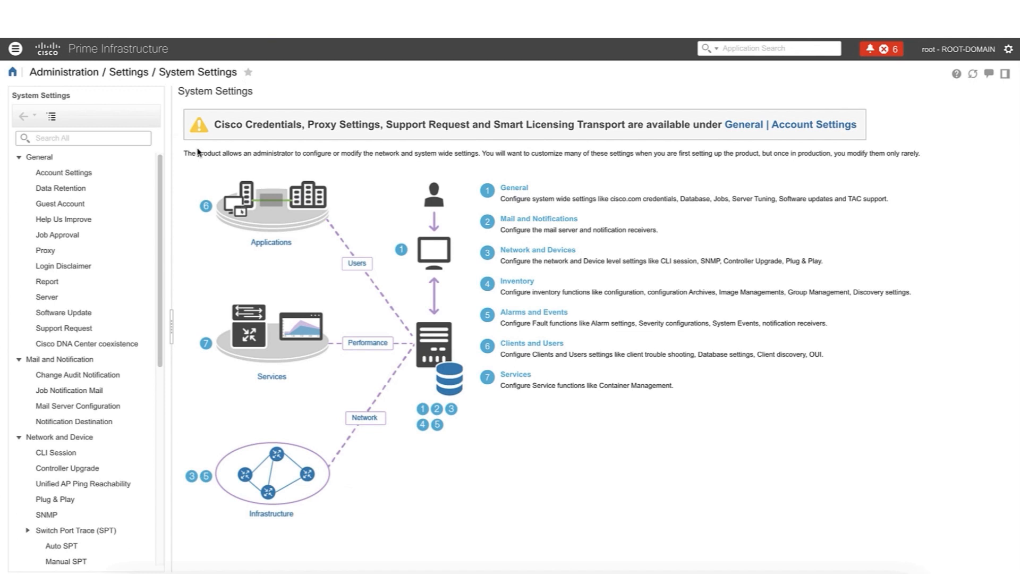
click(86, 344)
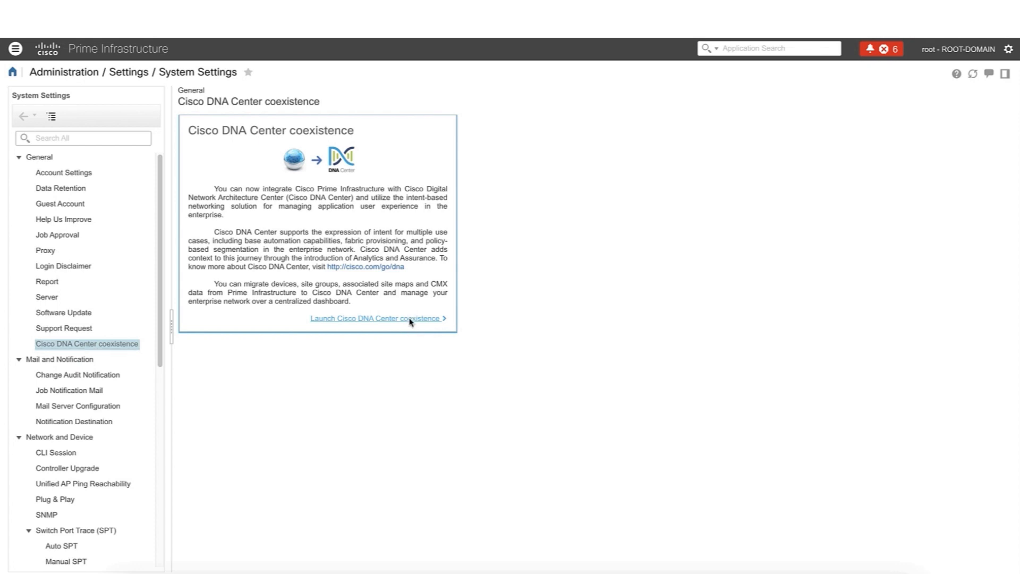
- Launch the coexistence wizard and advance from server 10.4.48.170 to Sync Settings
click(377, 318)
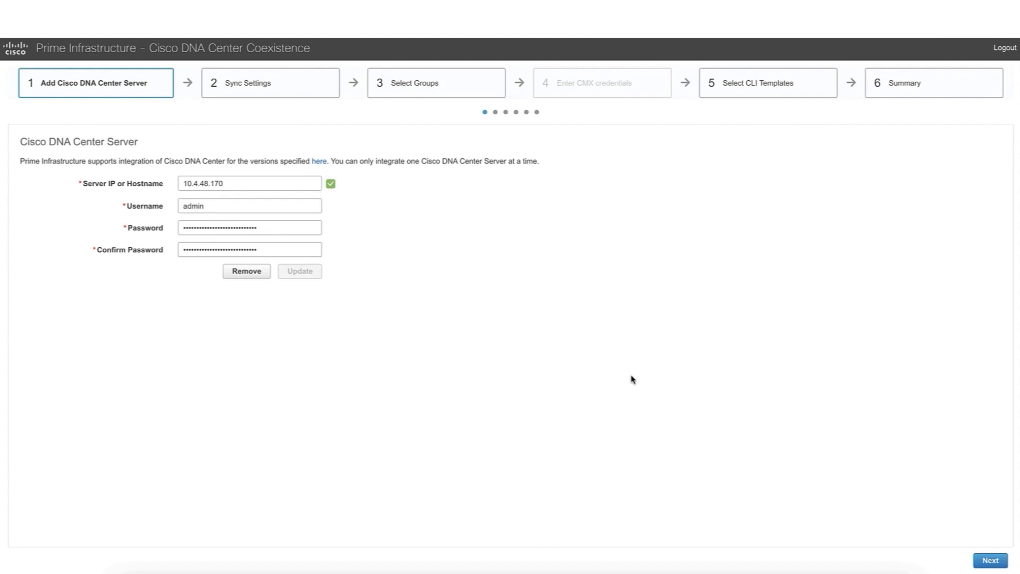
mouse_move(191, 382)
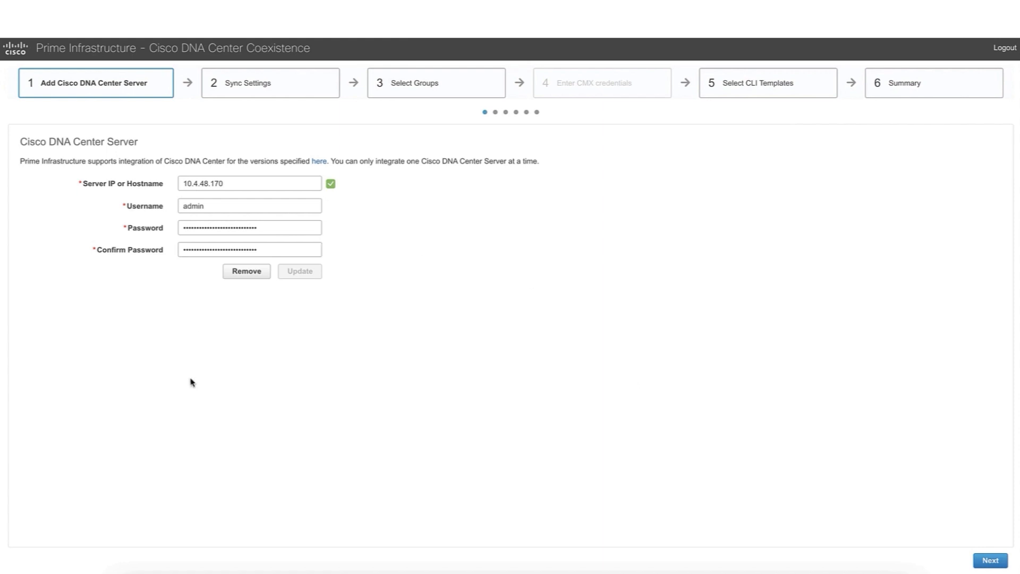
mouse_move(131, 231)
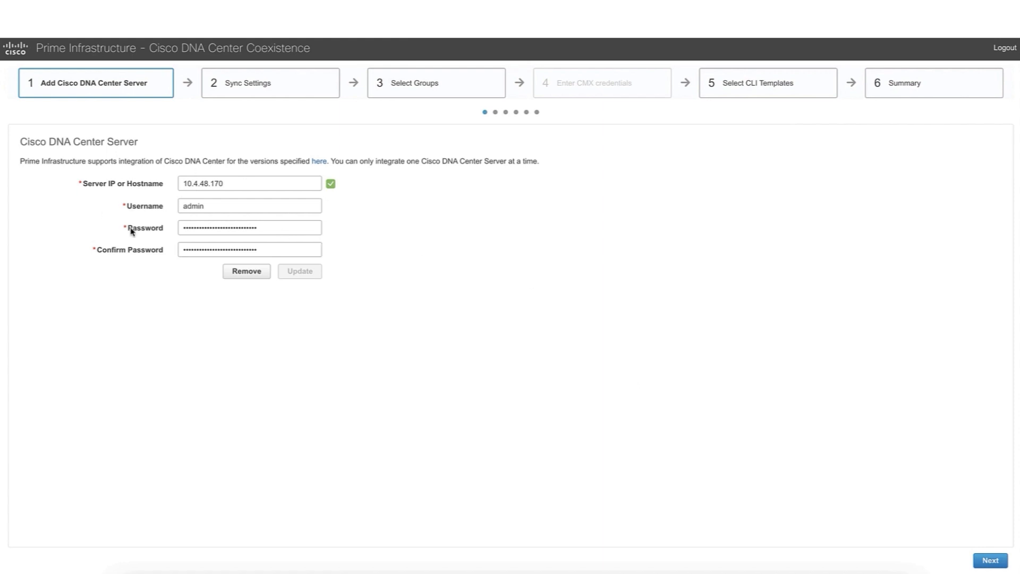
mouse_move(204, 175)
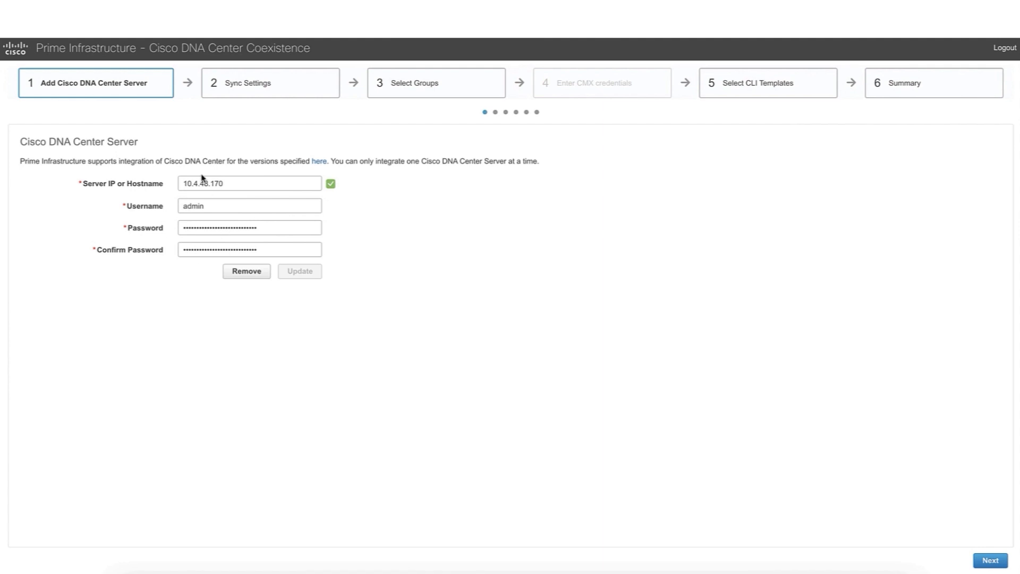
mouse_move(643, 437)
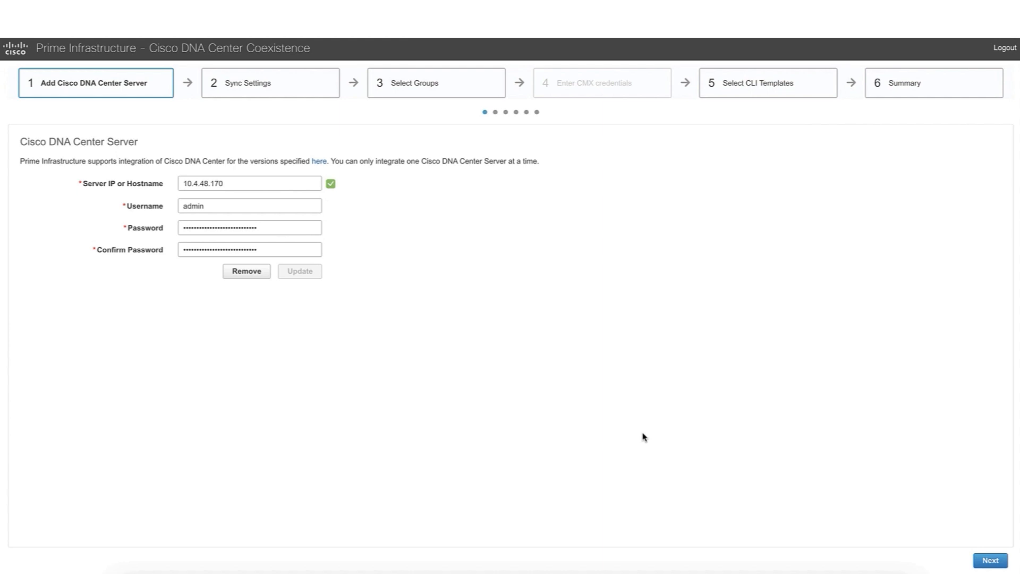
click(989, 560)
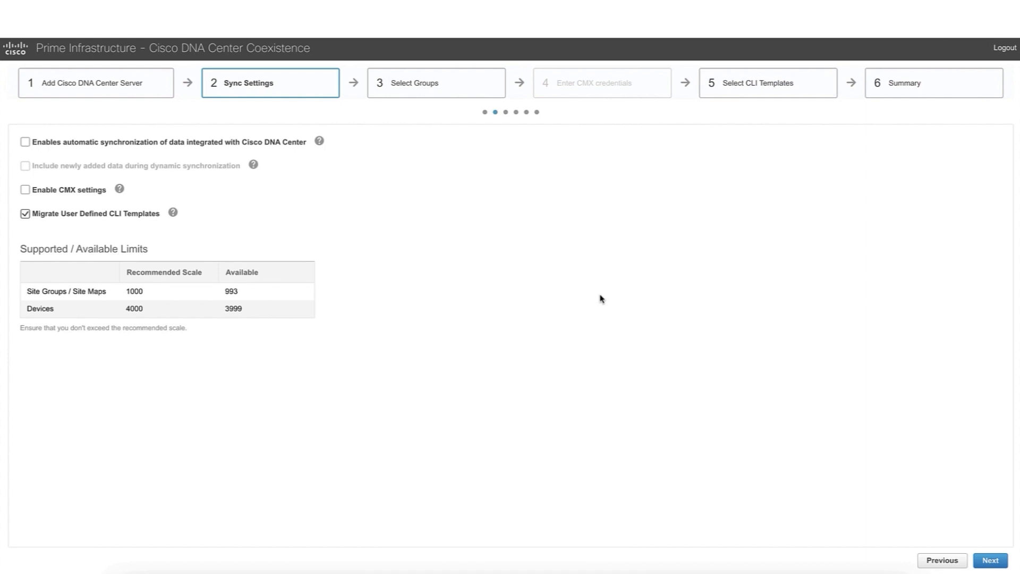
mouse_move(144, 140)
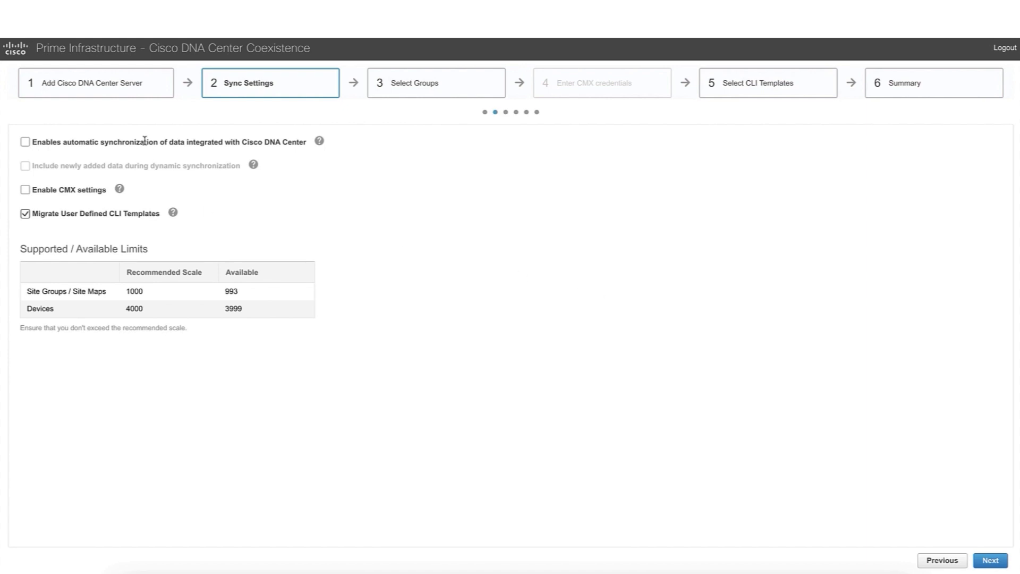
mouse_move(162, 189)
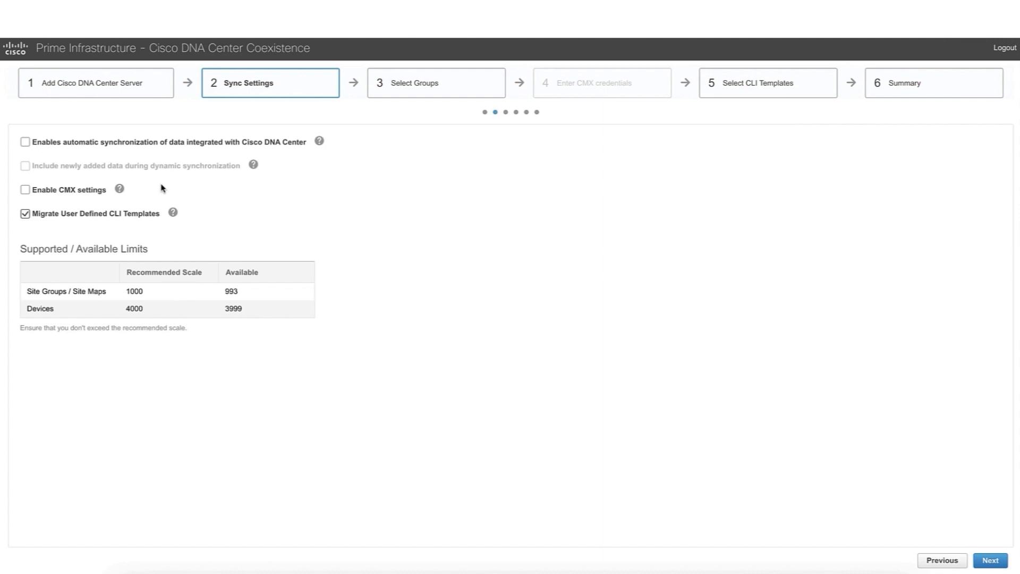
mouse_move(42, 164)
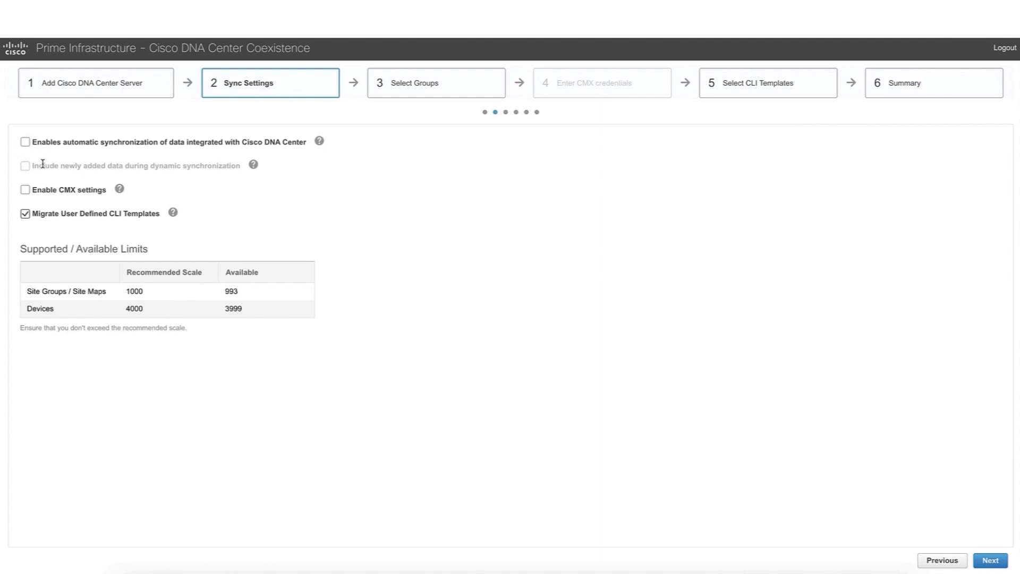
mouse_move(219, 191)
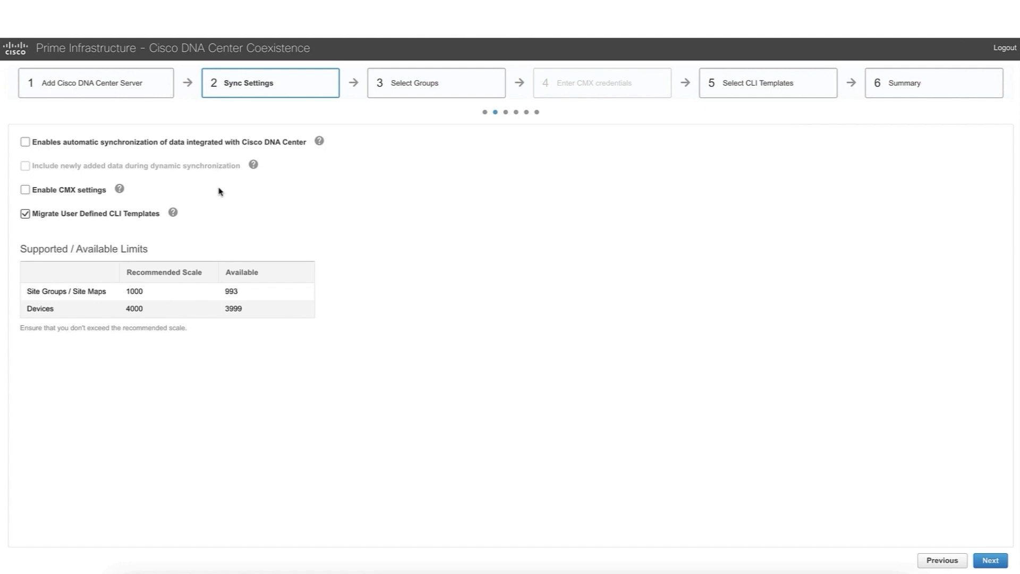
mouse_move(214, 160)
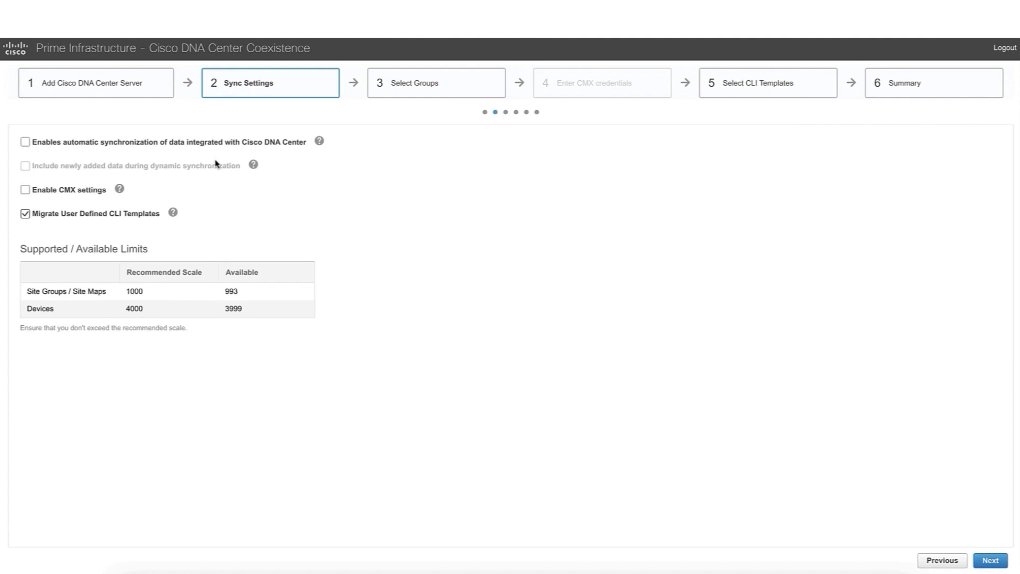
mouse_move(106, 171)
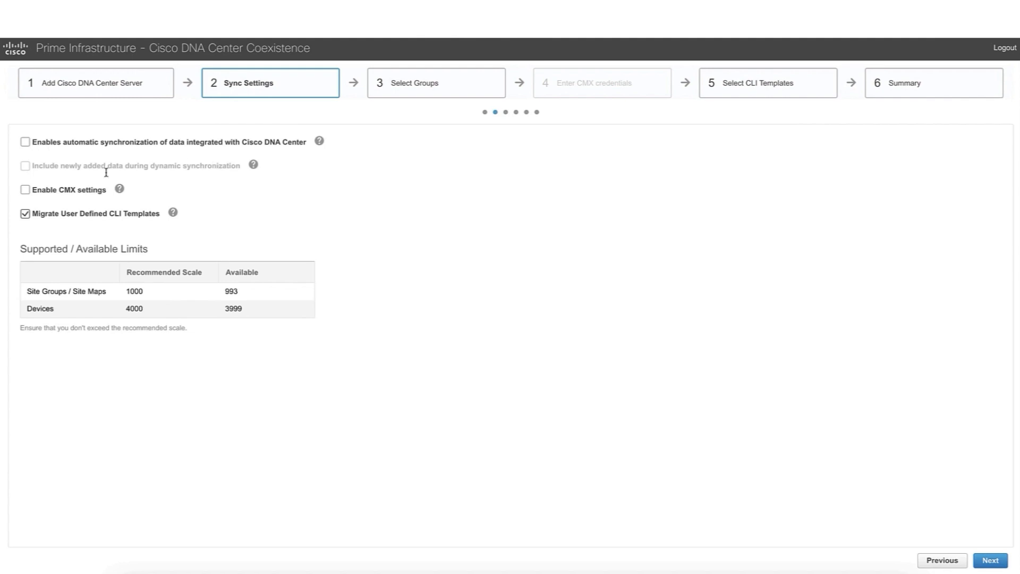
mouse_move(67, 203)
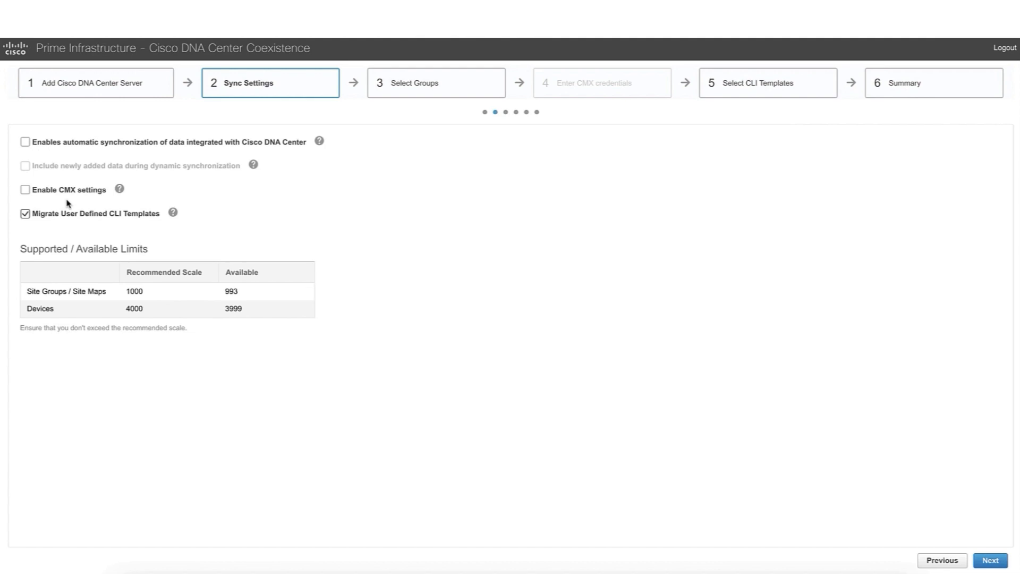
mouse_move(51, 198)
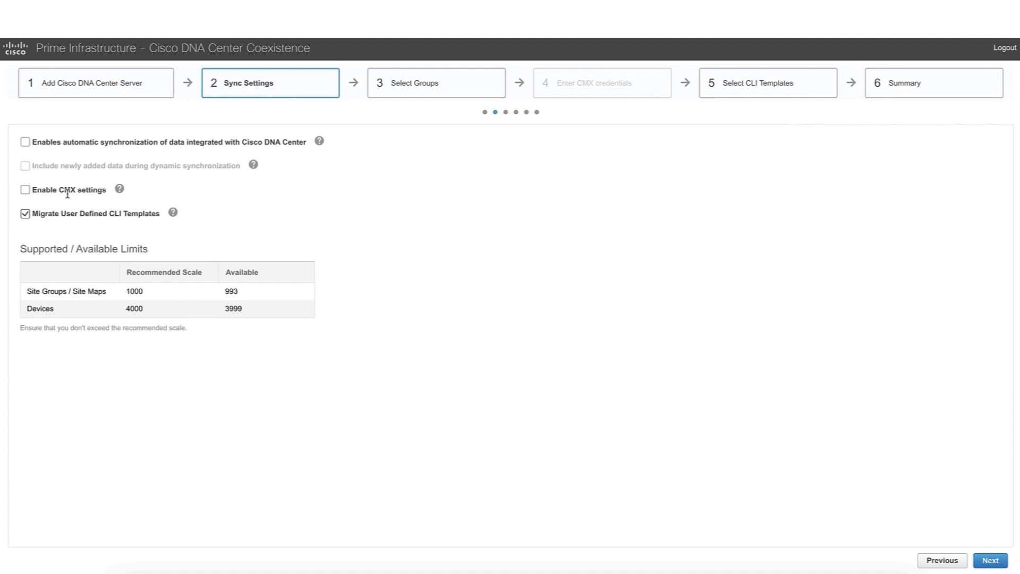
mouse_move(573, 104)
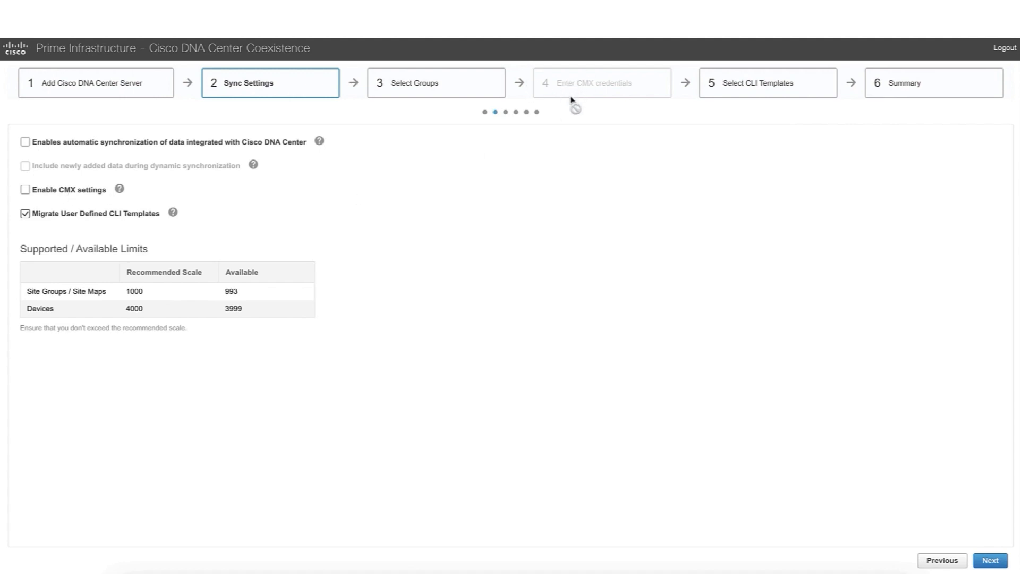
mouse_move(556, 91)
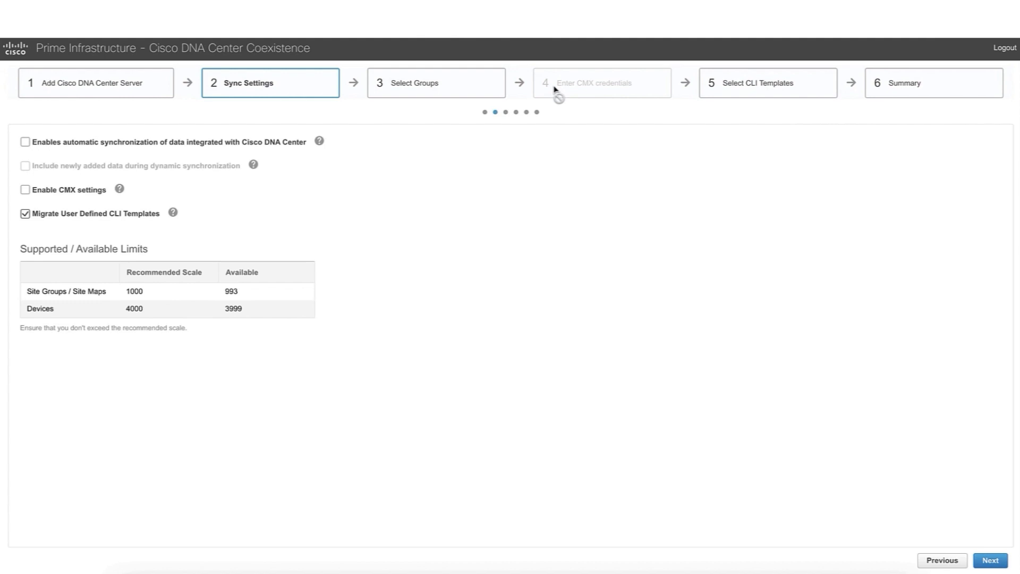
mouse_move(545, 106)
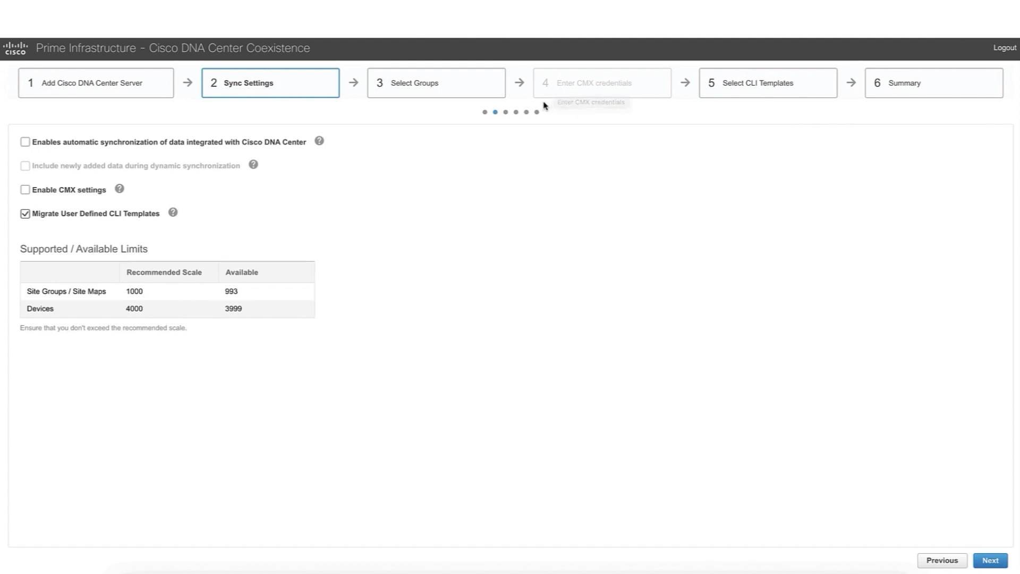
mouse_move(544, 105)
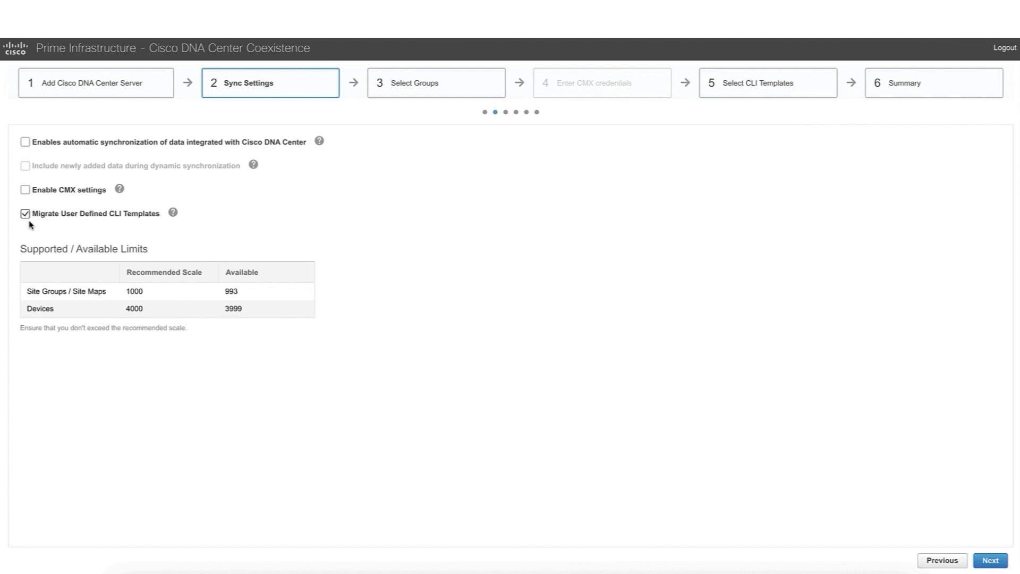
mouse_move(42, 211)
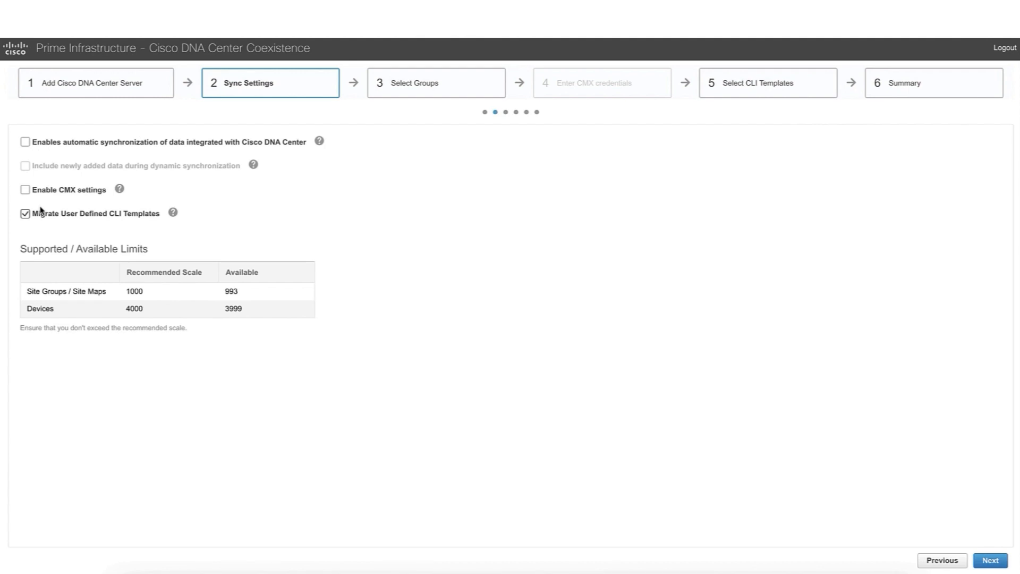
mouse_move(519, 455)
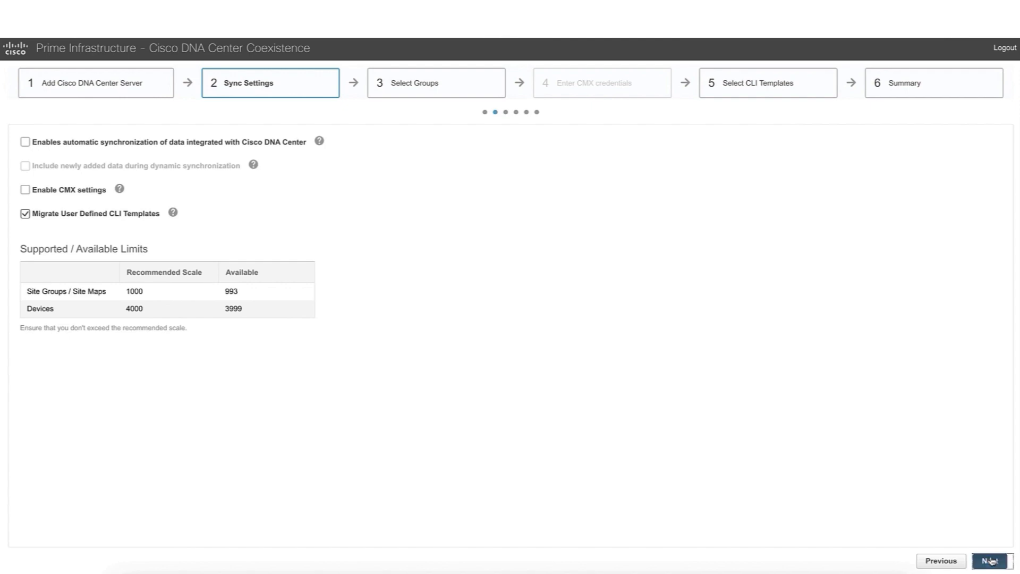
- Expand the All Locations and Milpitas trees and the San Jose DNA Center site
click(990, 559)
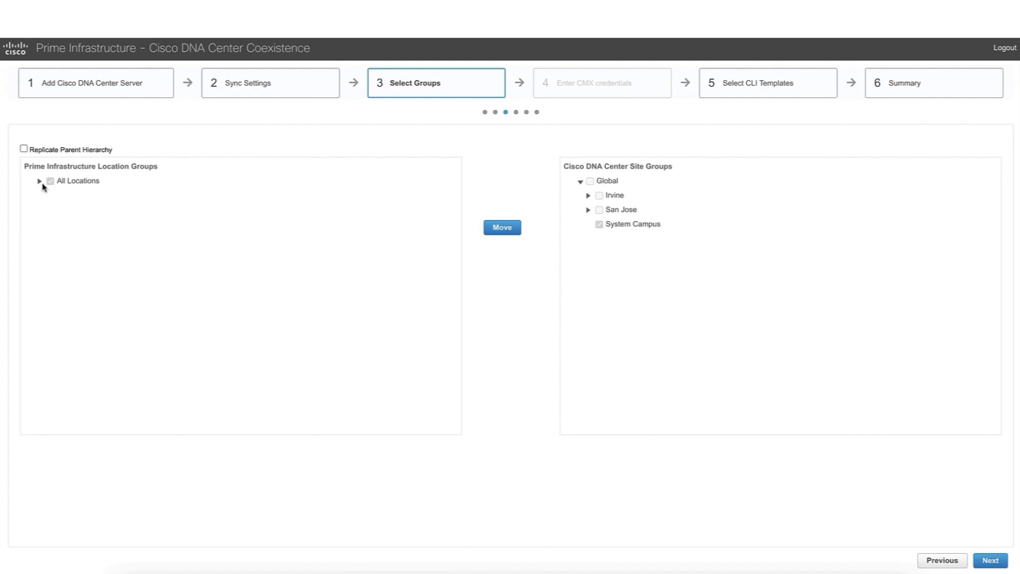
click(39, 180)
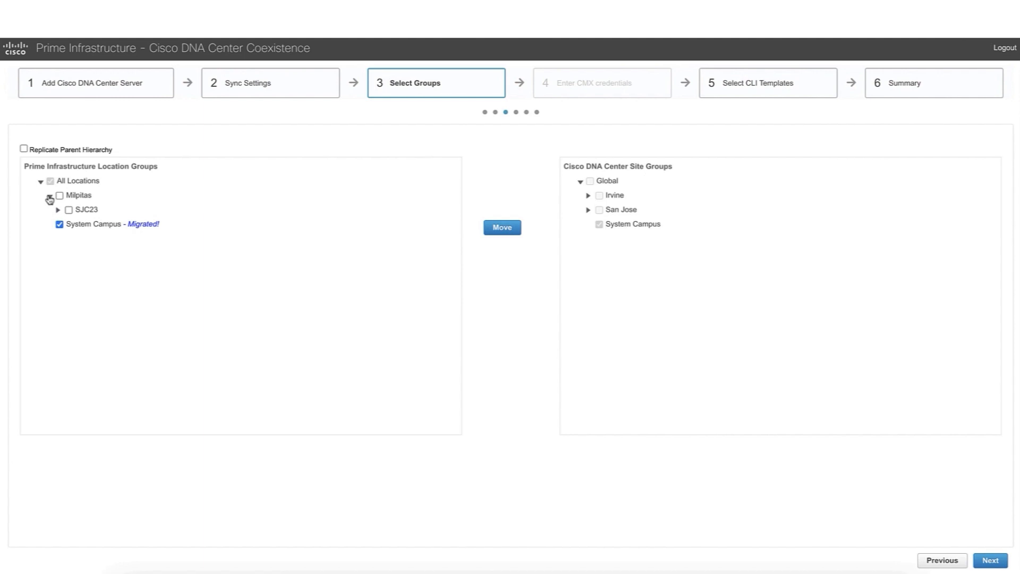
click(48, 195)
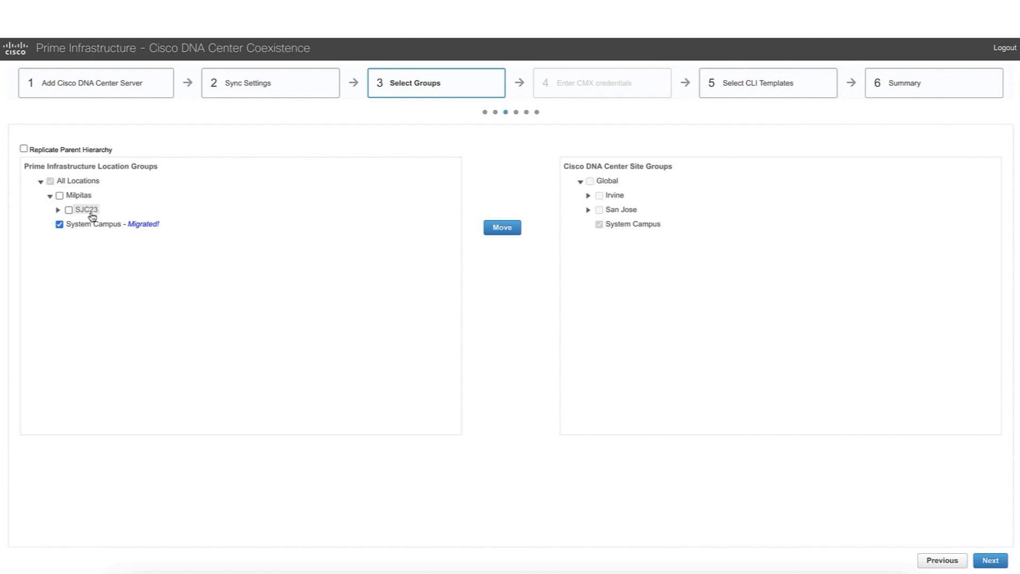
mouse_move(109, 210)
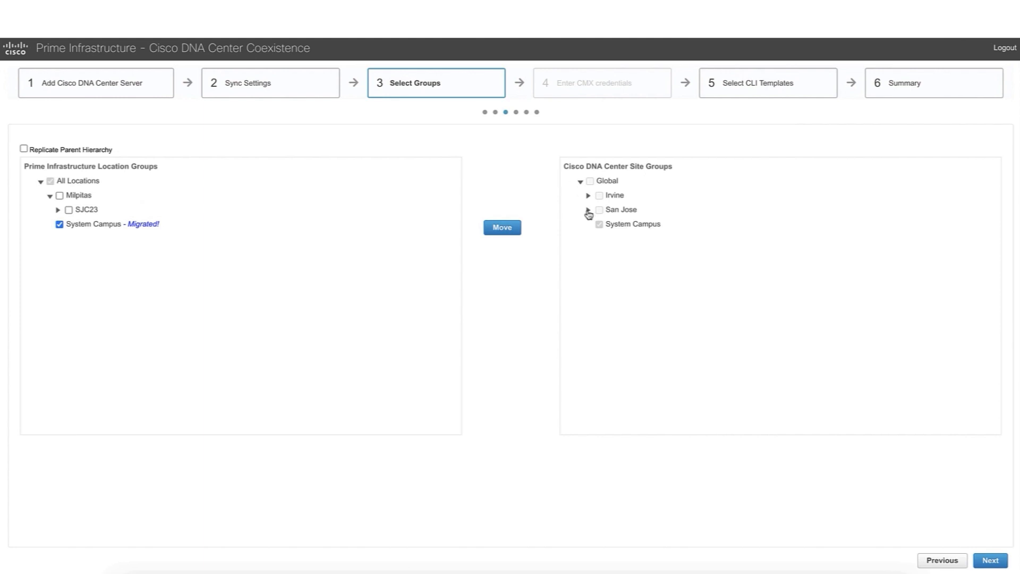
click(588, 209)
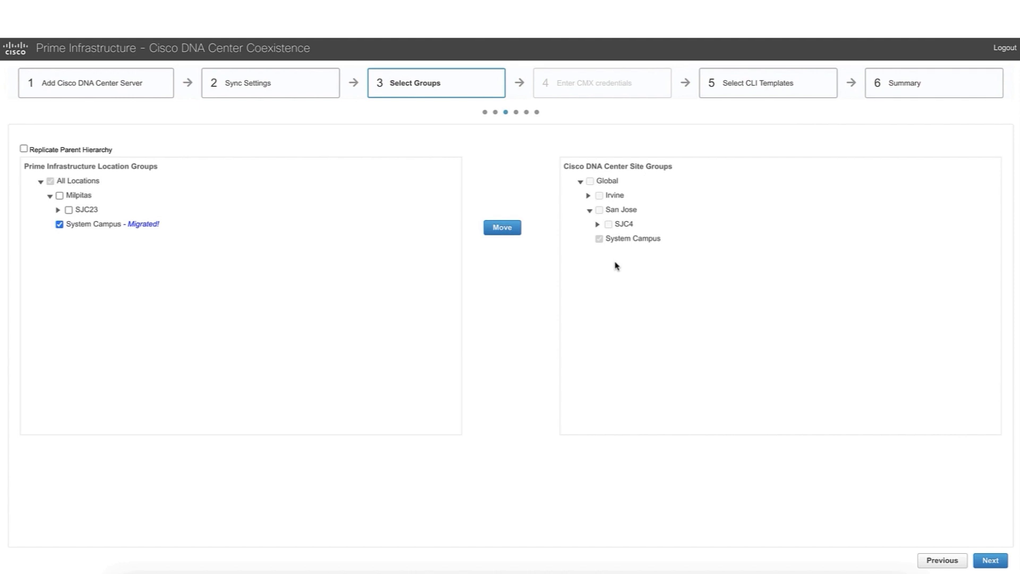
mouse_move(78, 198)
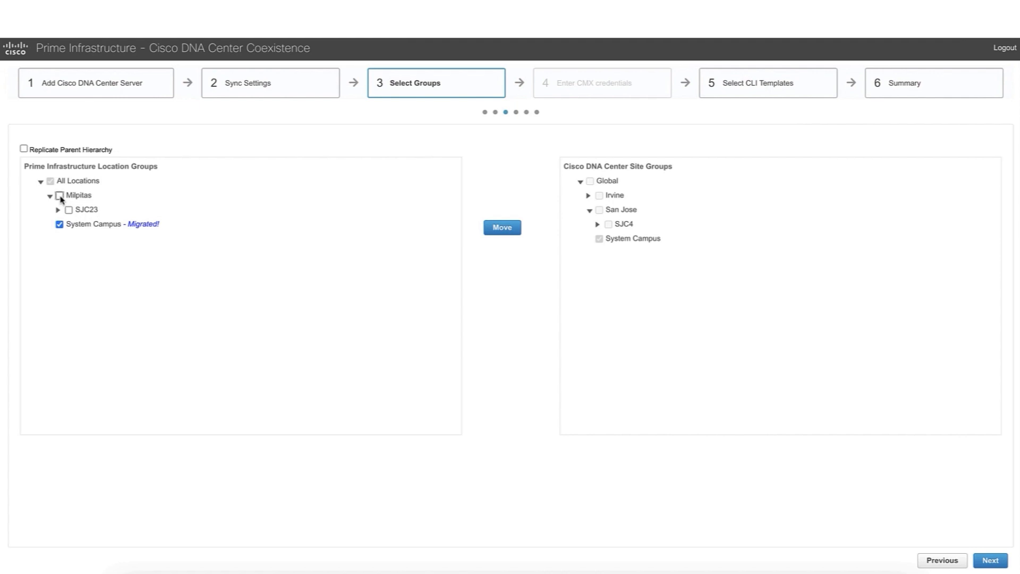
- Move Milpitas with SJC23 and floor 1 under San Jose and continue
click(59, 195)
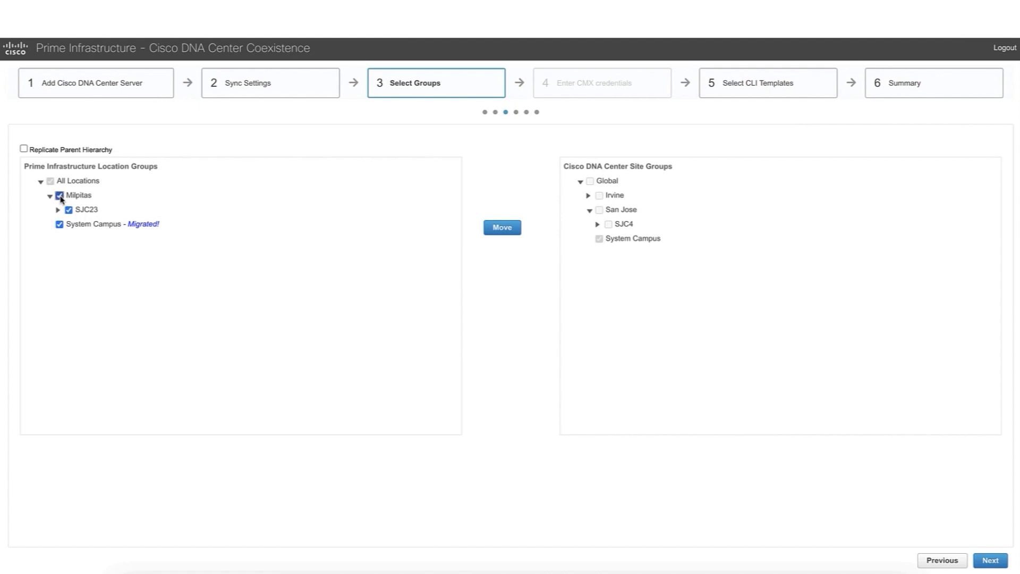
click(58, 210)
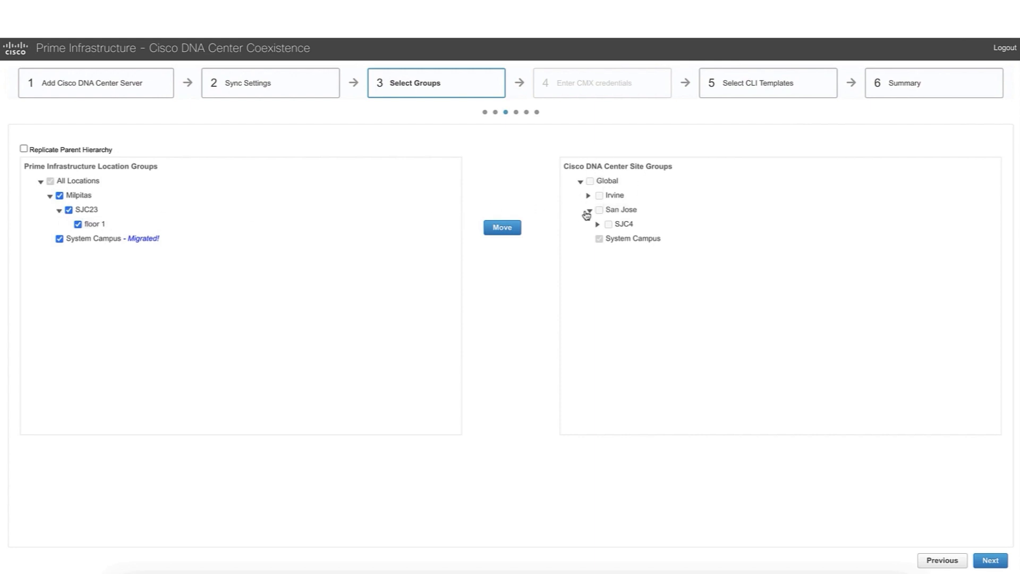
click(588, 209)
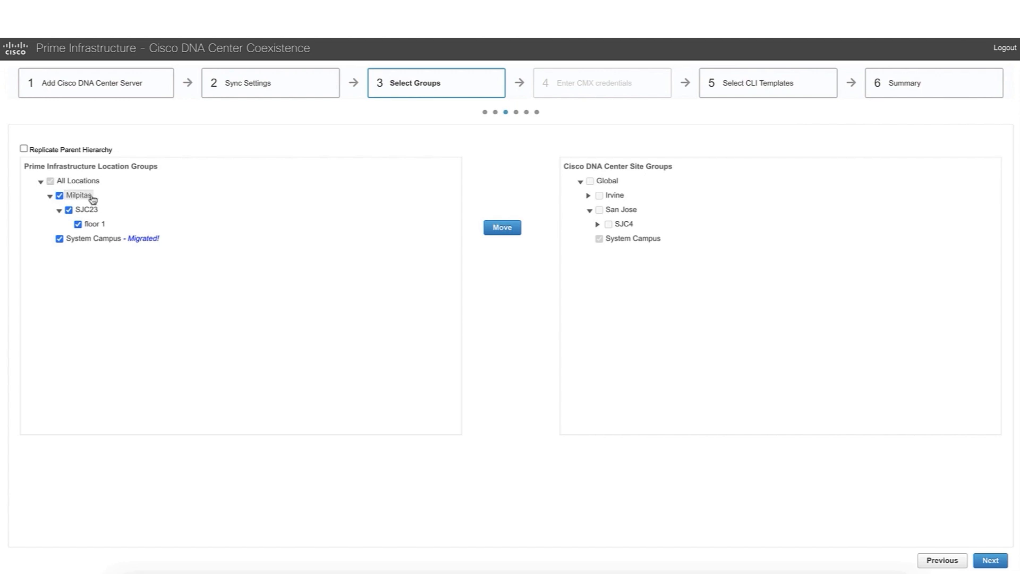
mouse_move(620, 209)
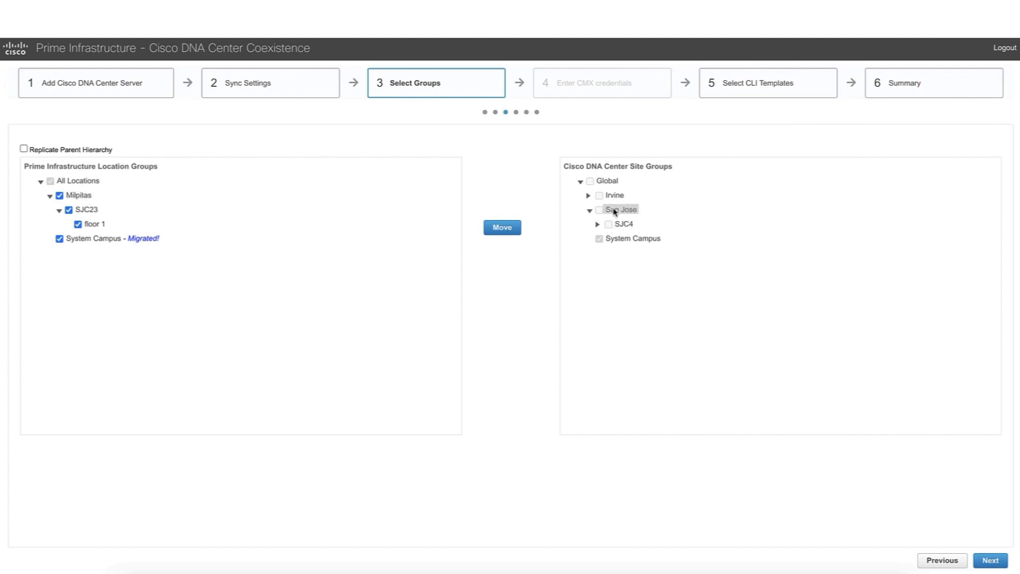
click(501, 227)
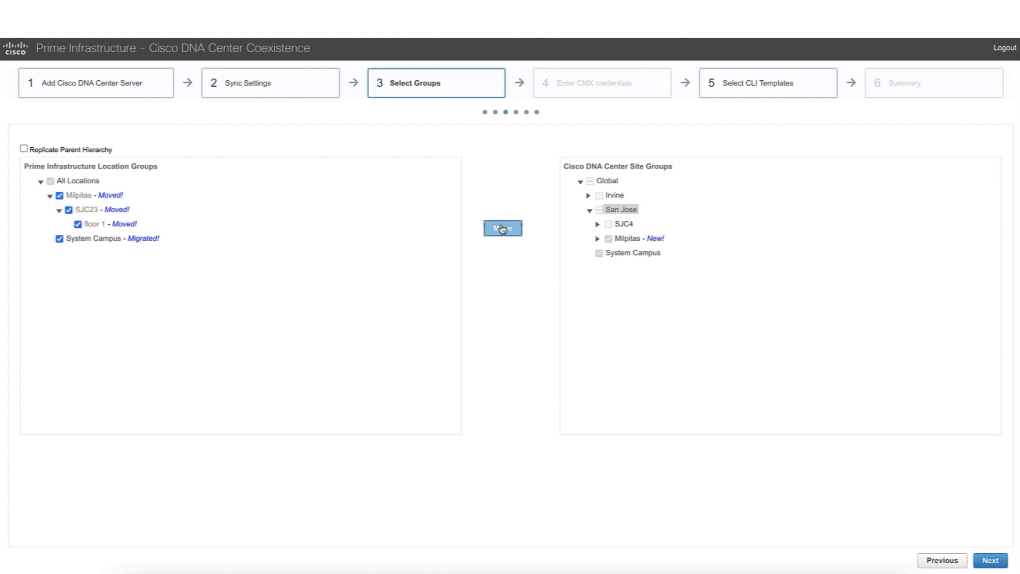
mouse_move(600, 243)
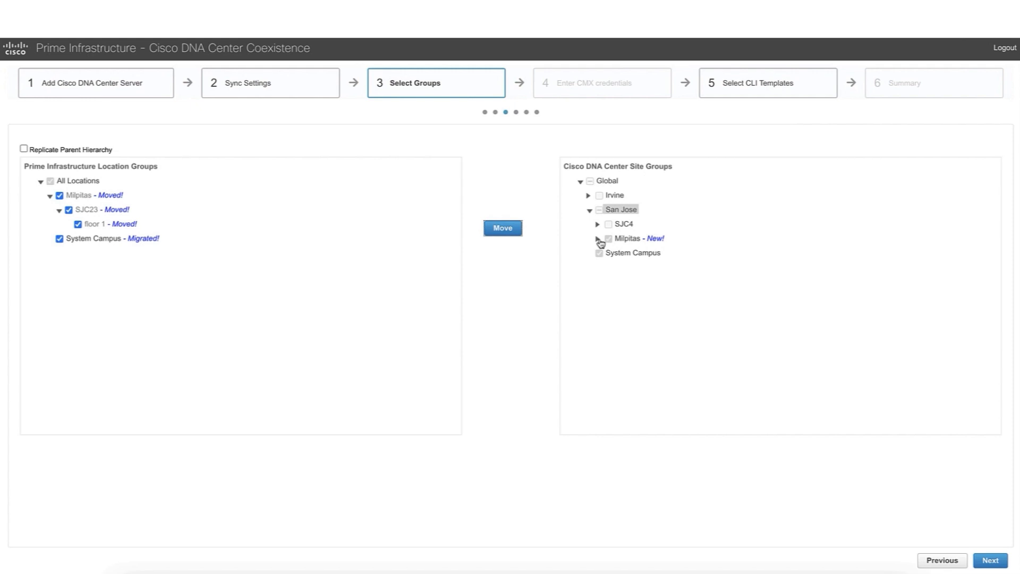
click(597, 238)
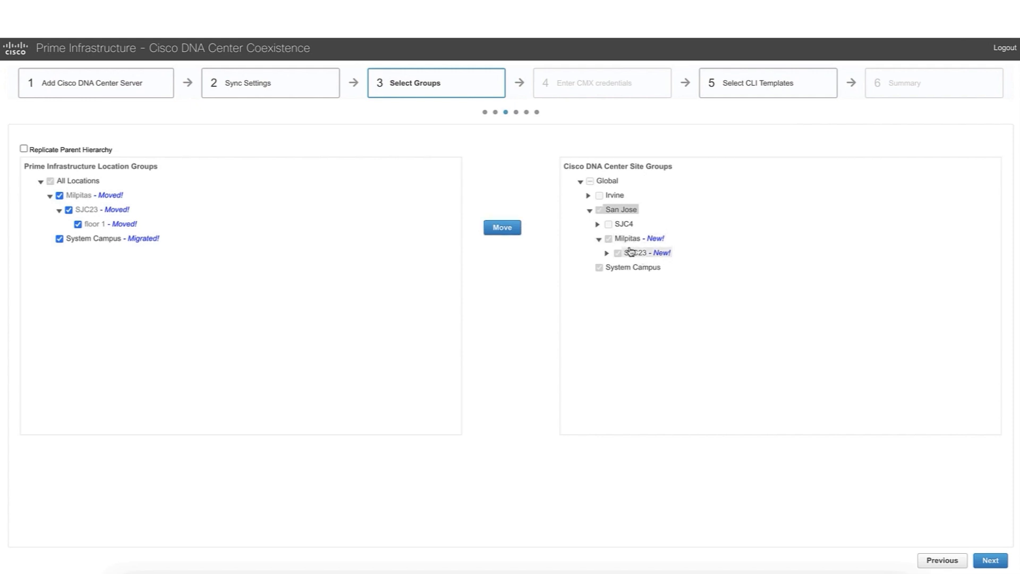
mouse_move(621, 209)
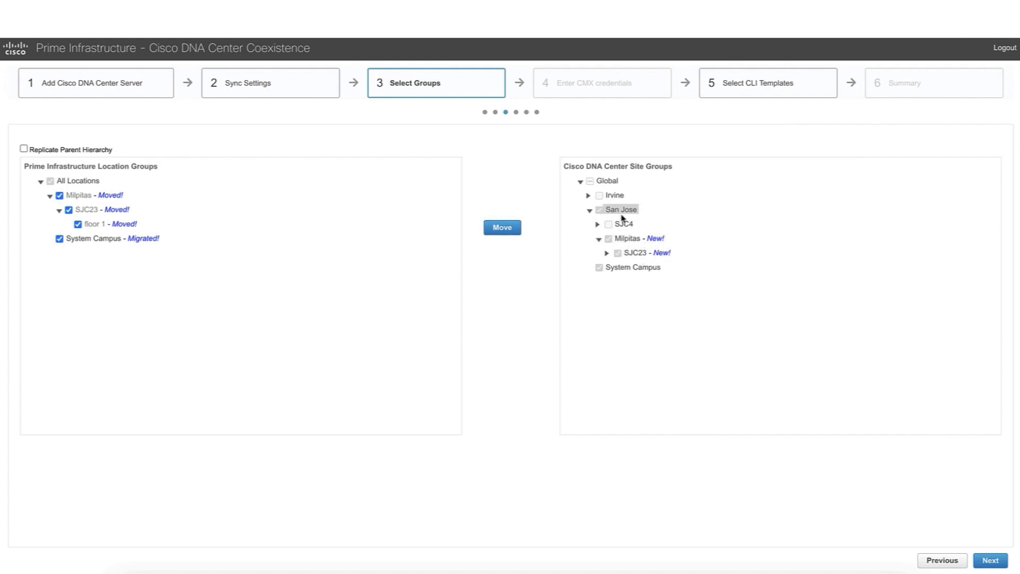
click(989, 560)
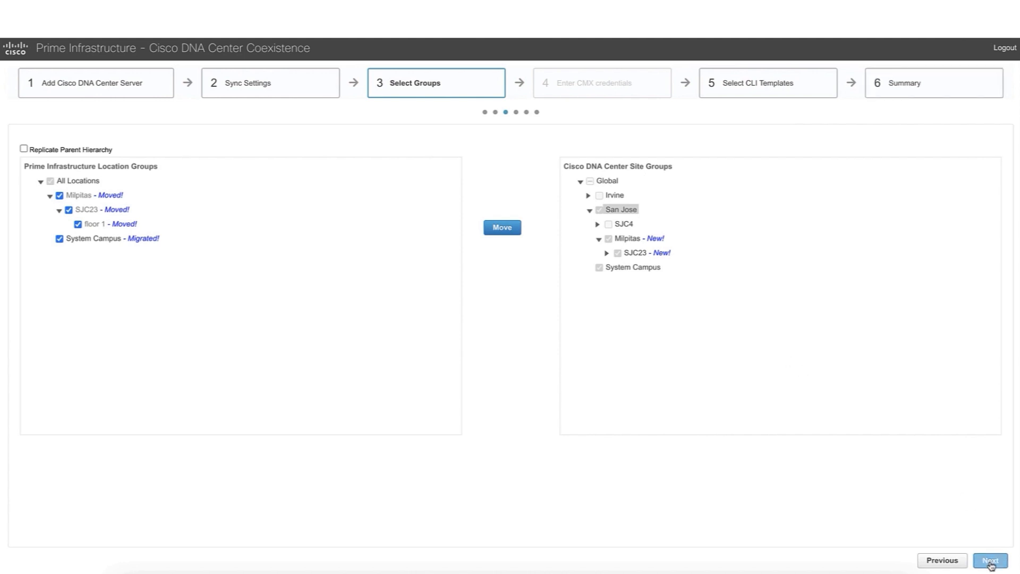
click(989, 560)
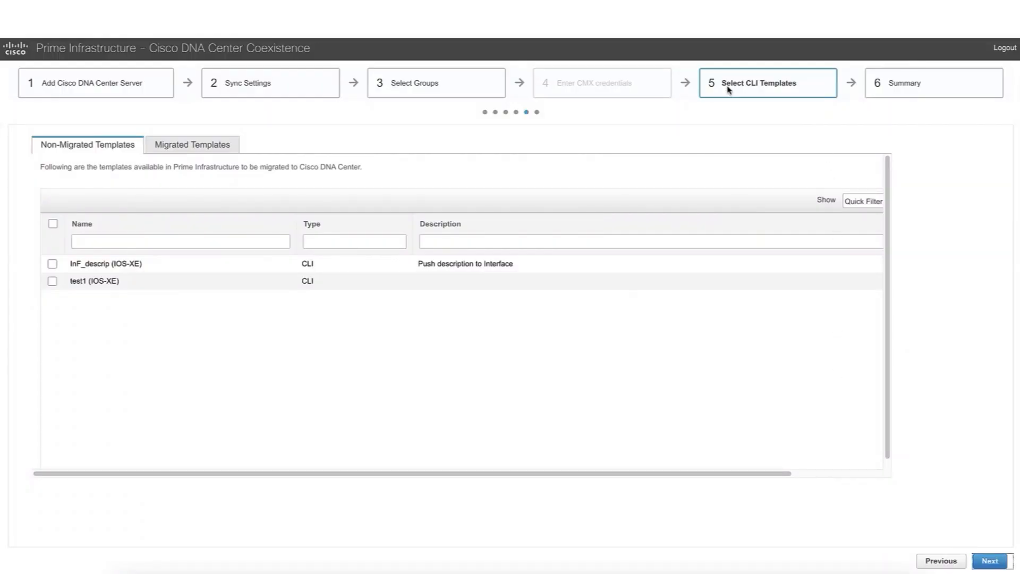
mouse_move(551, 98)
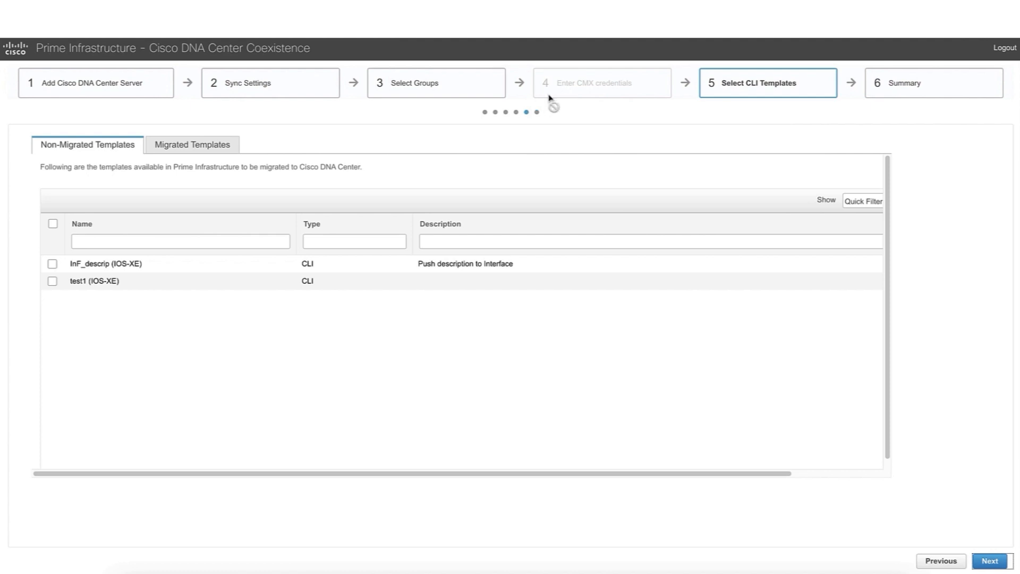
mouse_move(563, 99)
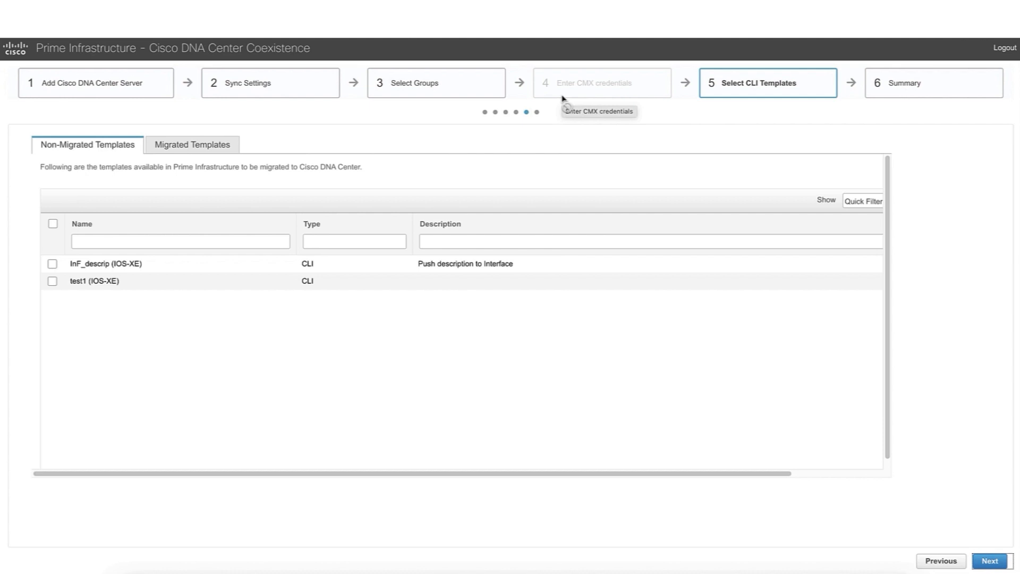
mouse_move(260, 107)
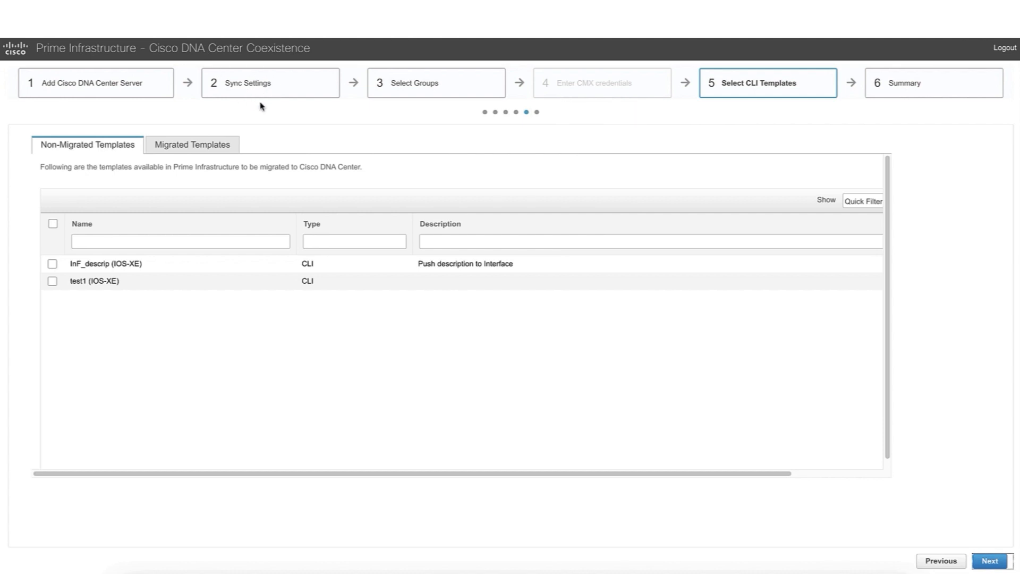
mouse_move(758, 153)
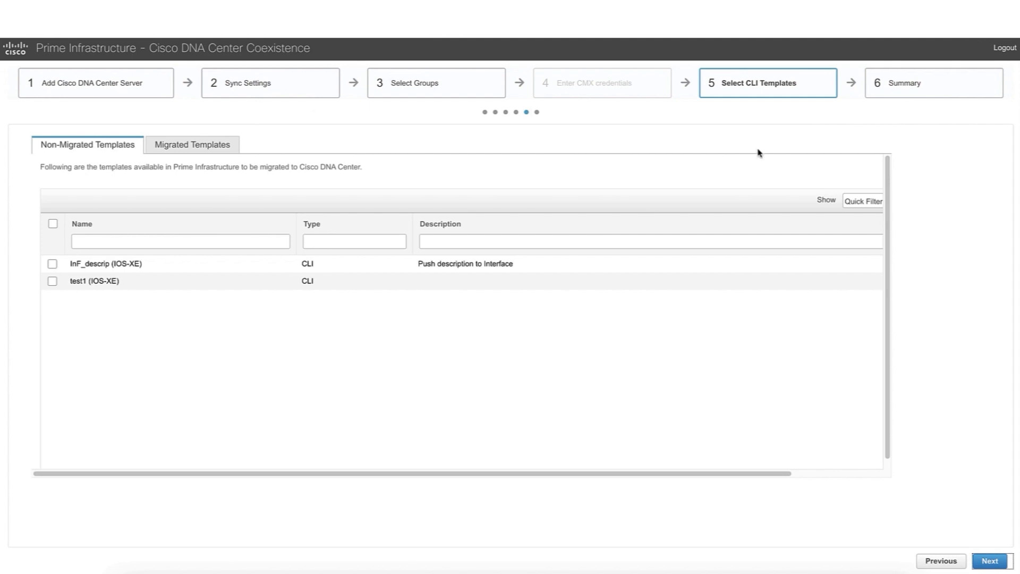
mouse_move(764, 97)
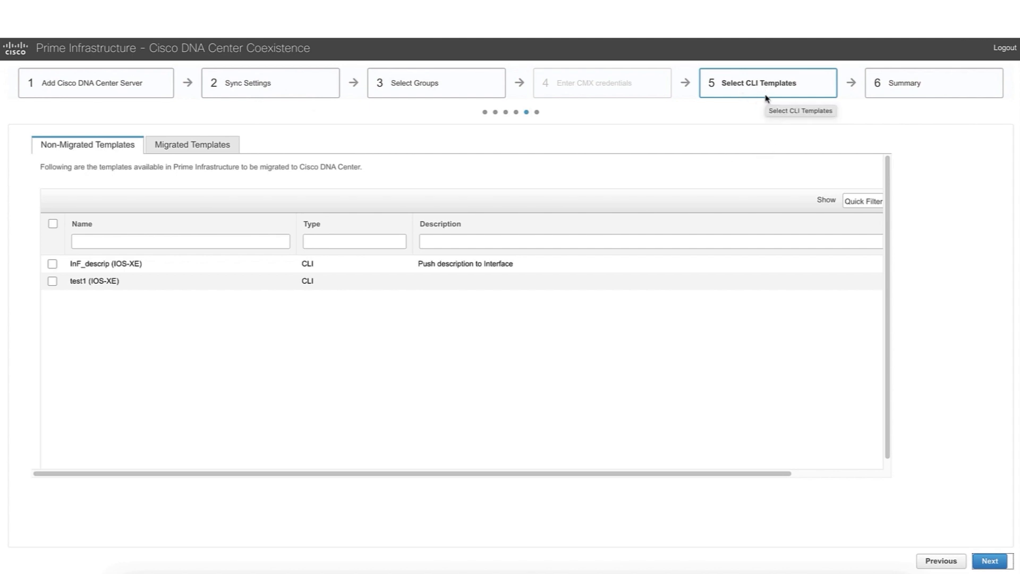
mouse_move(753, 96)
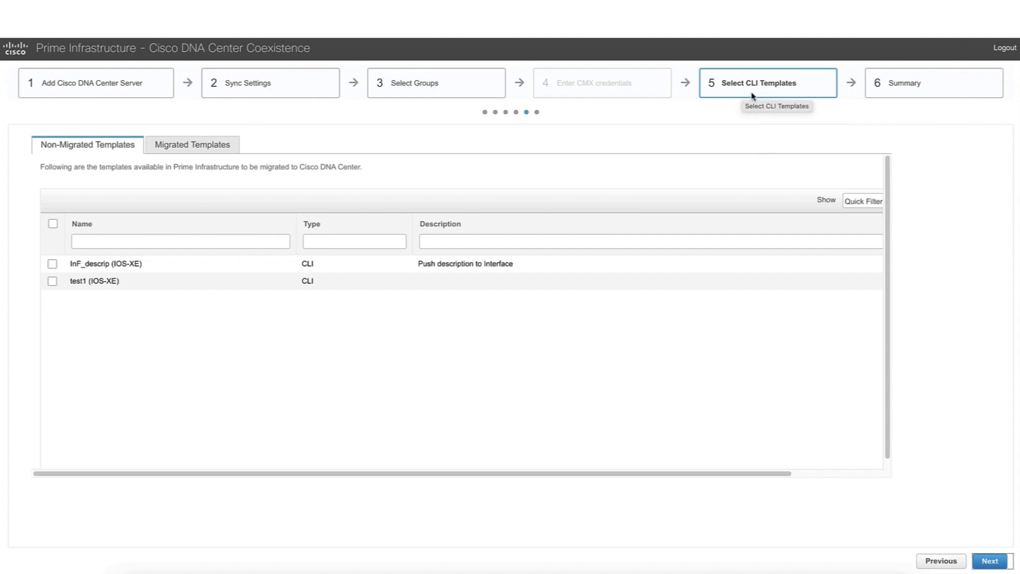
mouse_move(779, 96)
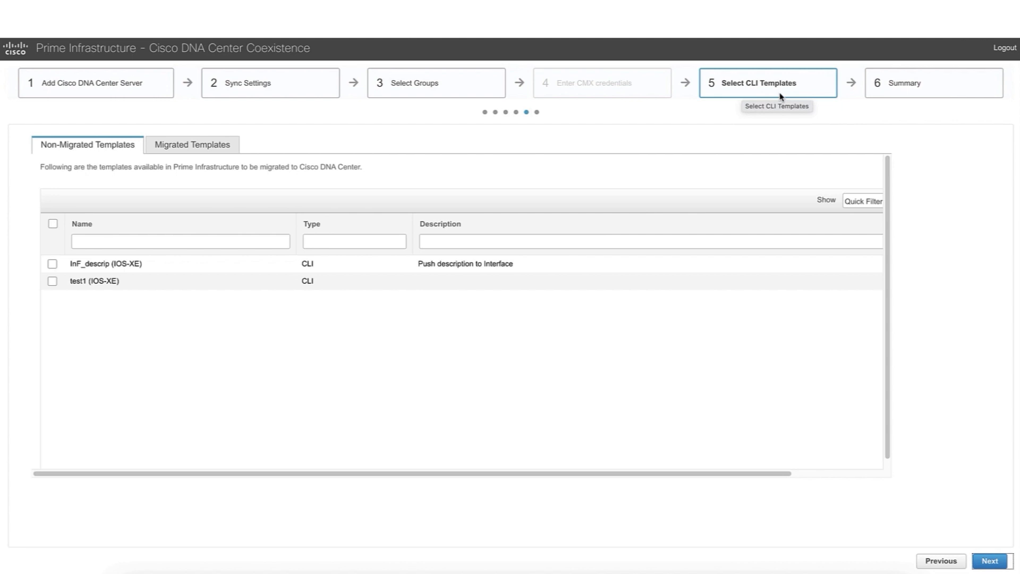
mouse_move(183, 300)
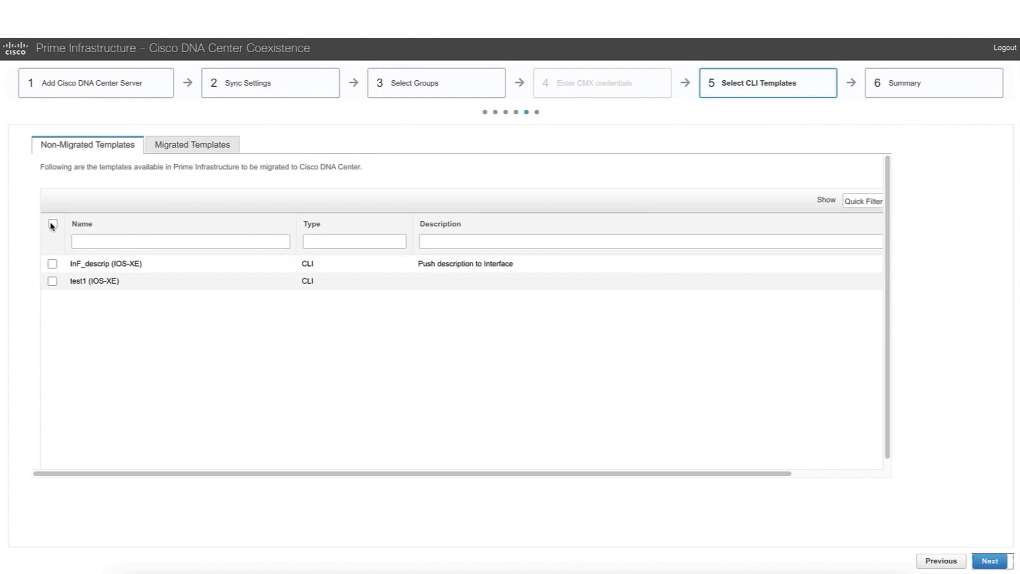
- Select IOS-XE templates InF_descrip and test1 for migration and continue to Summary
click(53, 223)
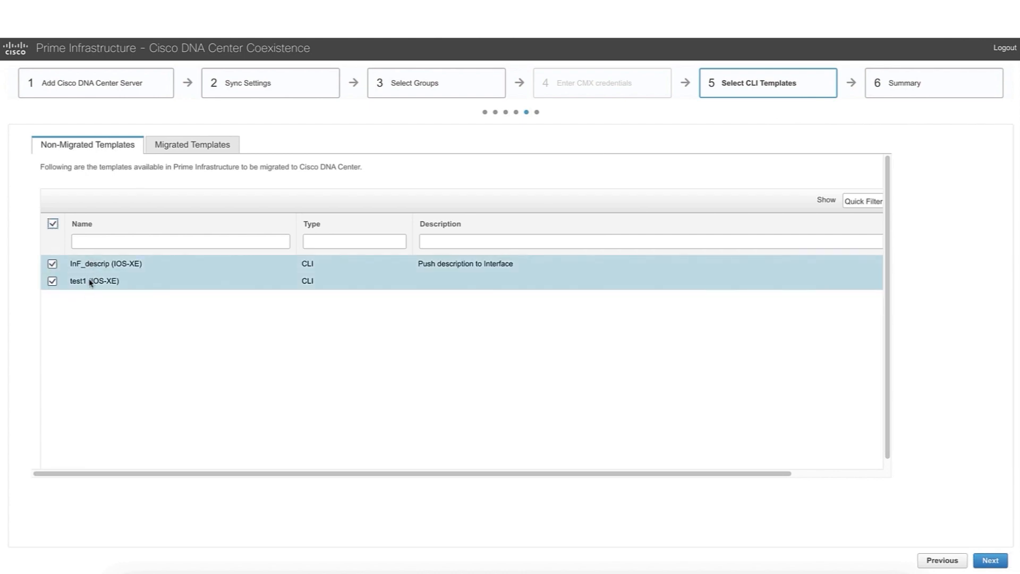
click(191, 145)
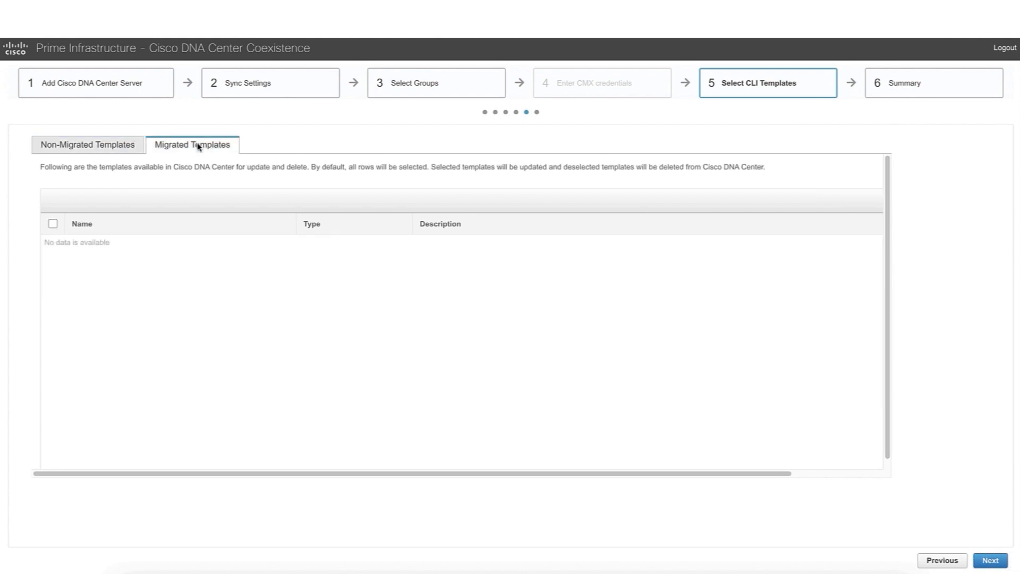
click(88, 145)
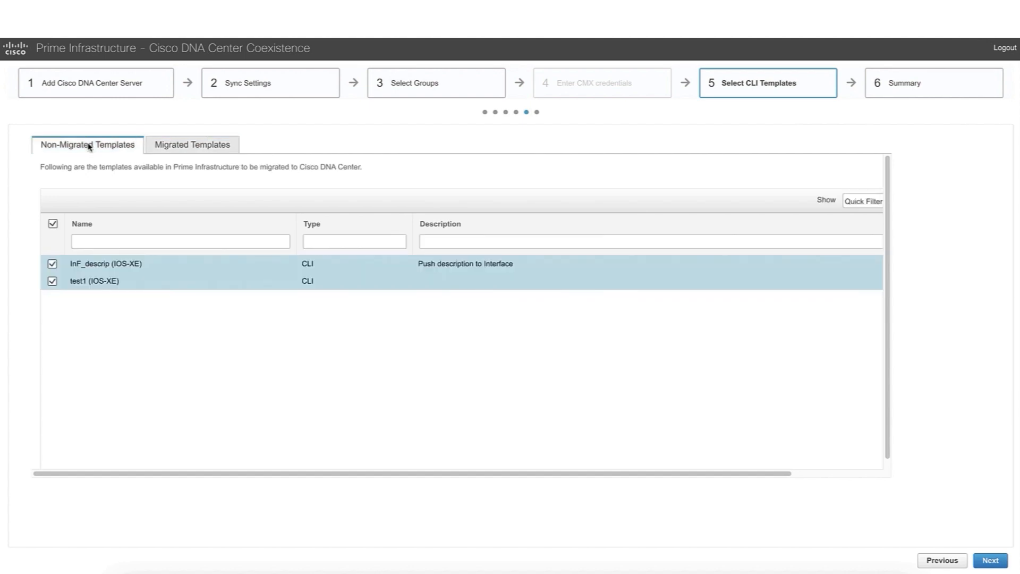
mouse_move(579, 414)
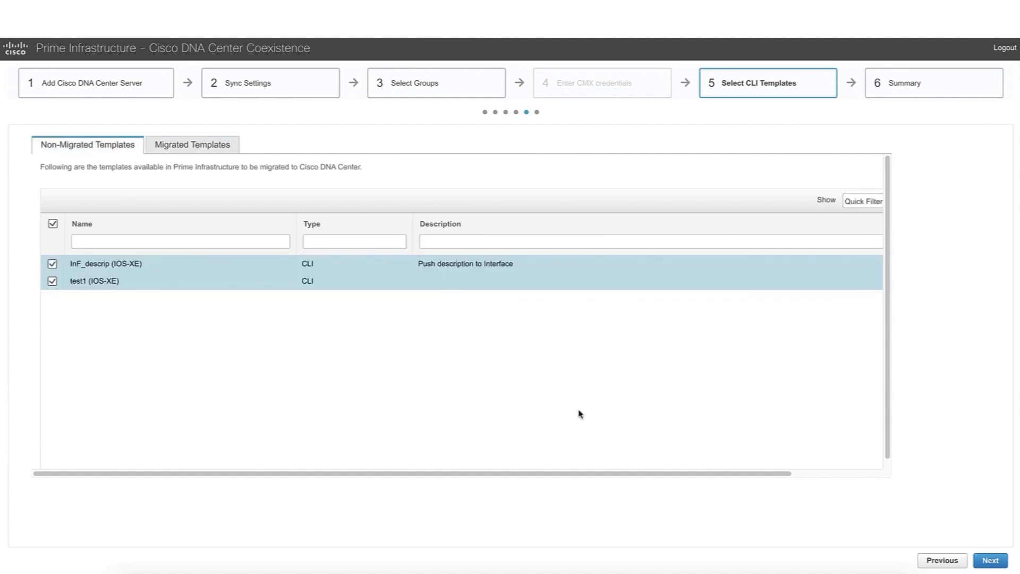
mouse_move(924, 498)
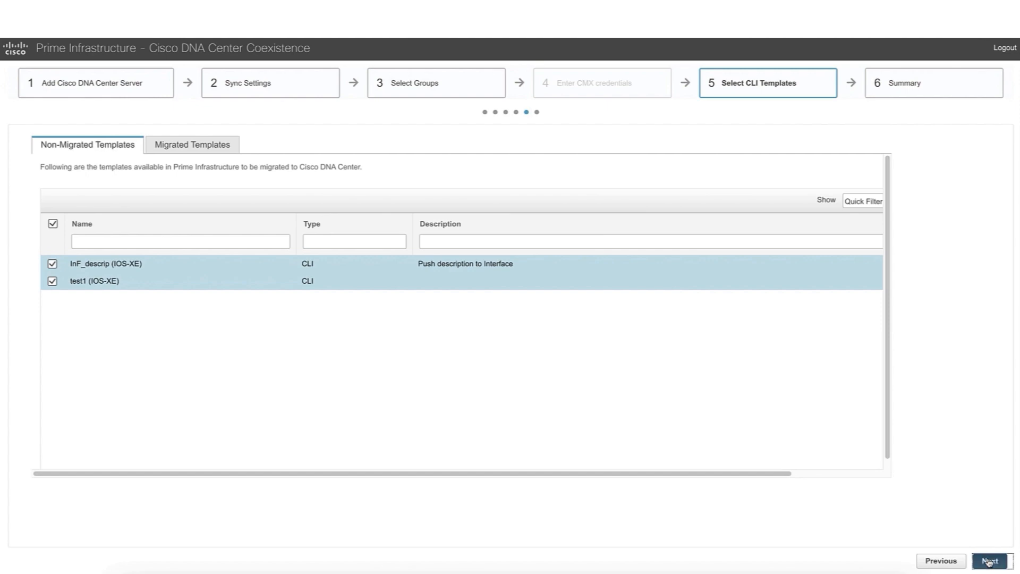
click(989, 561)
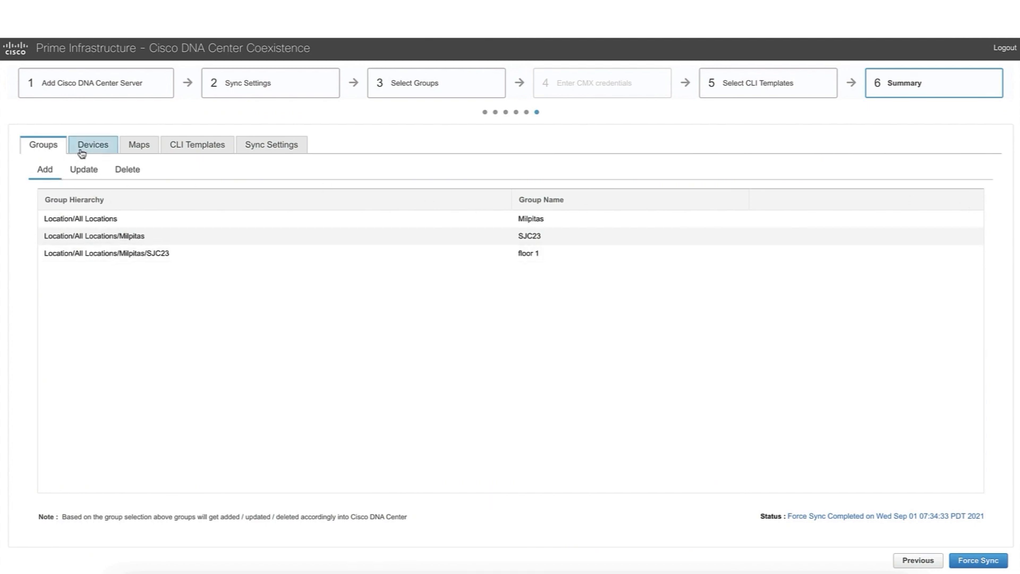
mouse_move(84, 170)
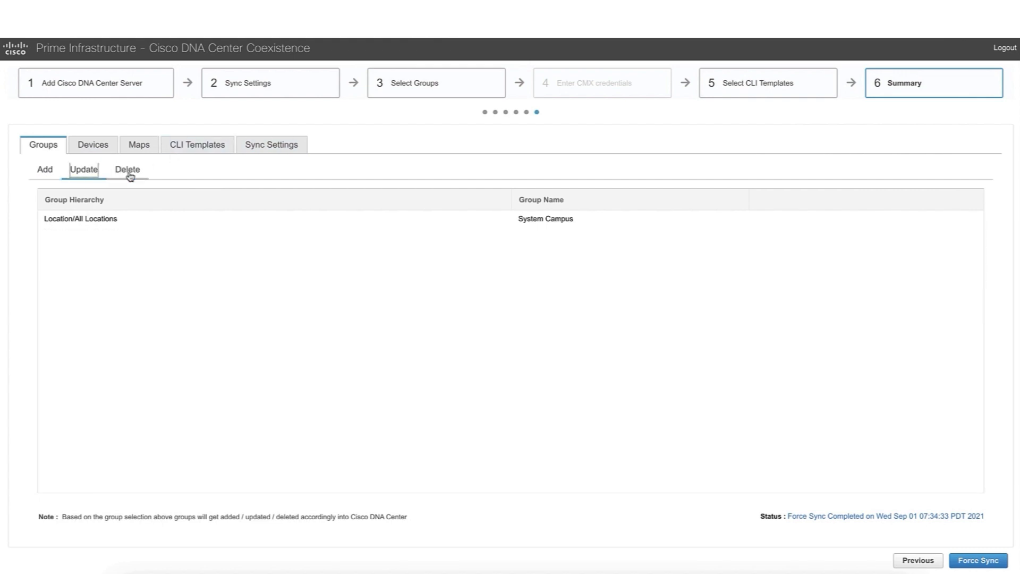
- Review groups to delete, five devices, both CLI templates and sync settings
click(128, 170)
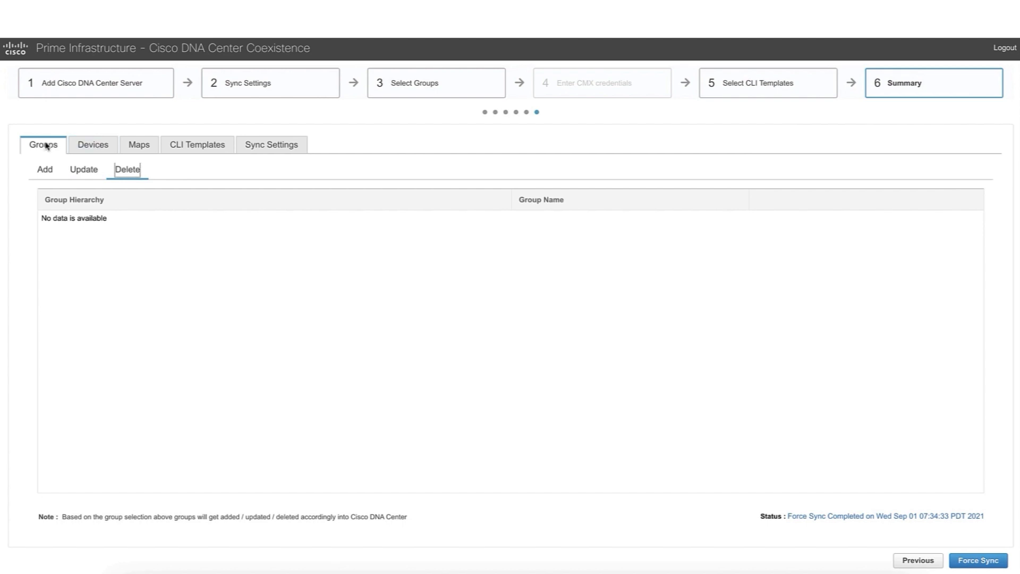
click(92, 144)
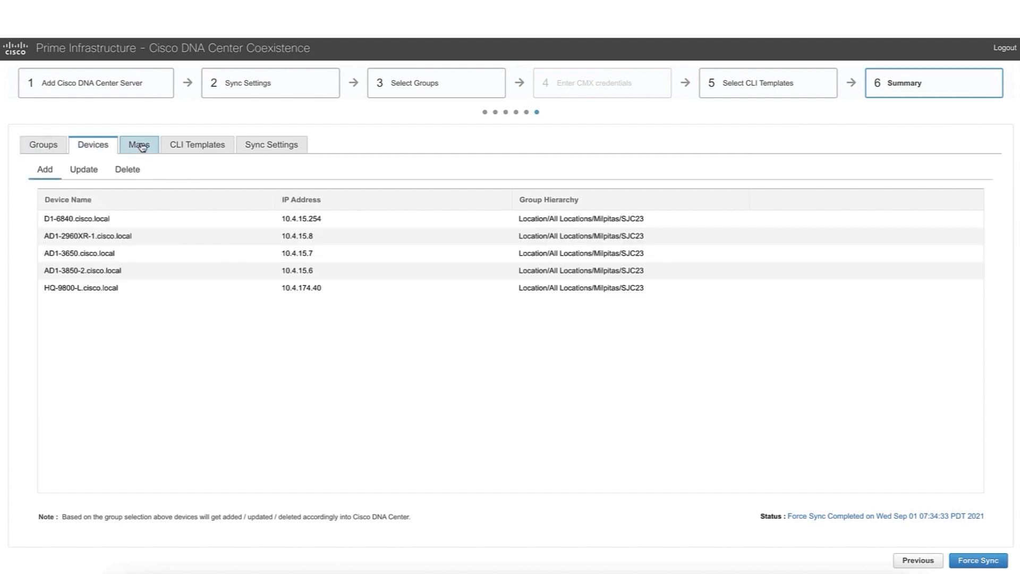
click(197, 144)
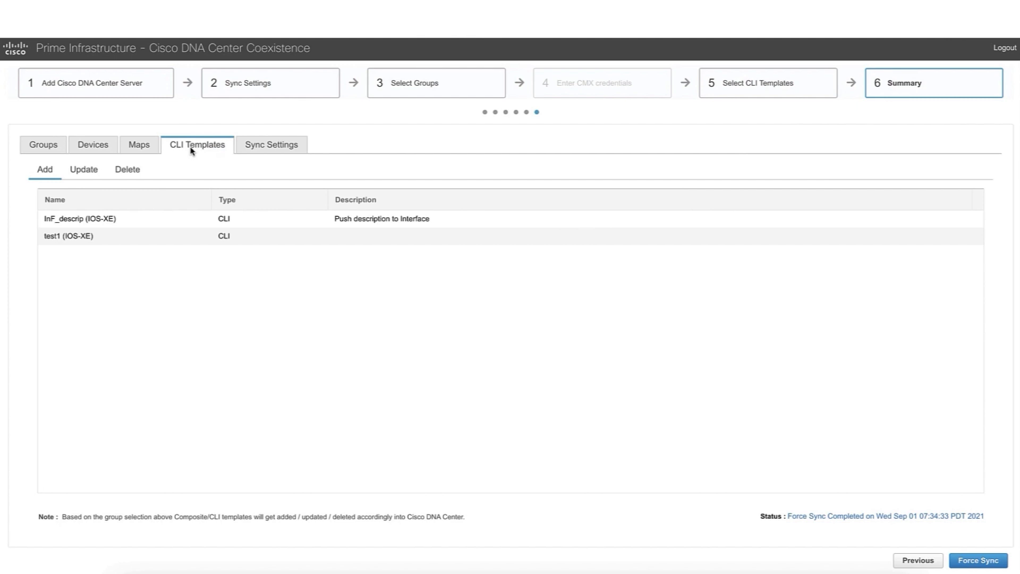
click(271, 144)
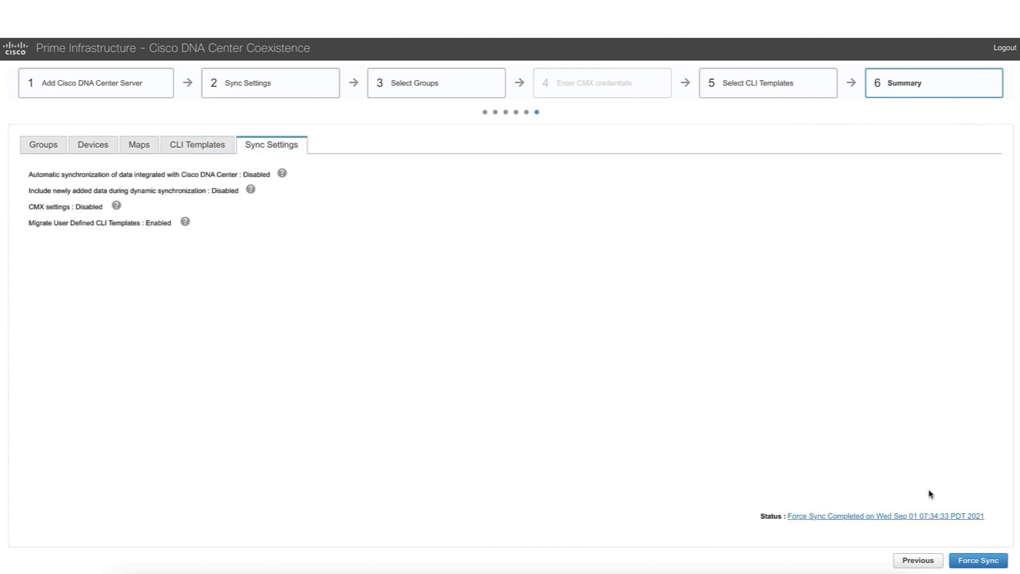
mouse_move(854, 385)
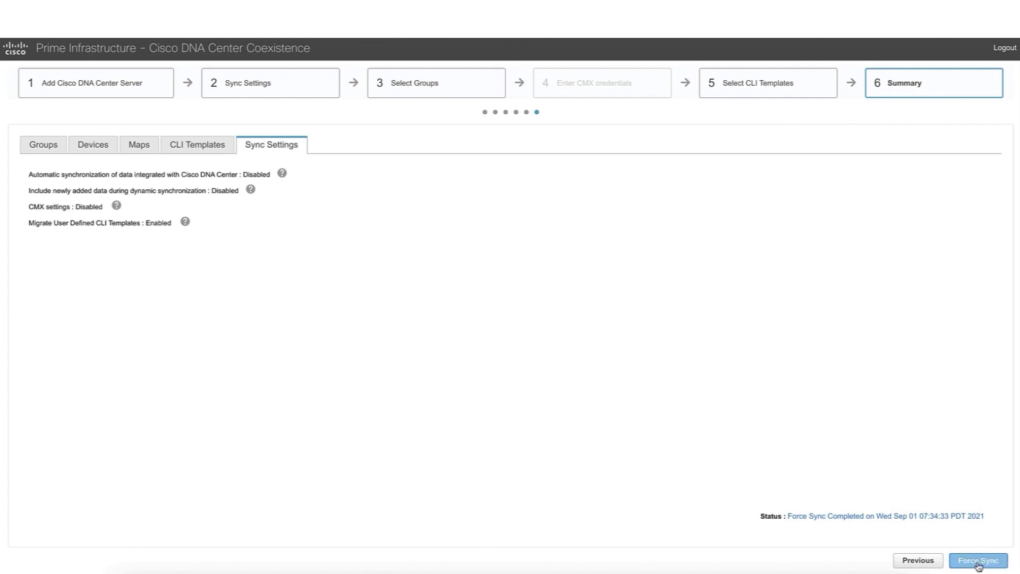
- Force-sync to DNA Center, accept the overwrite, and expand migration status details
click(976, 560)
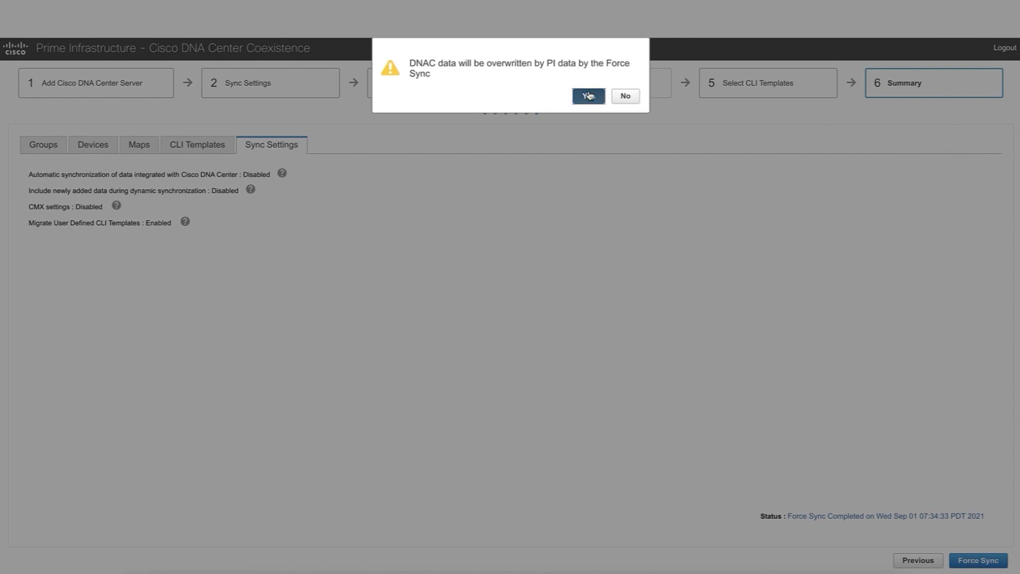
click(586, 96)
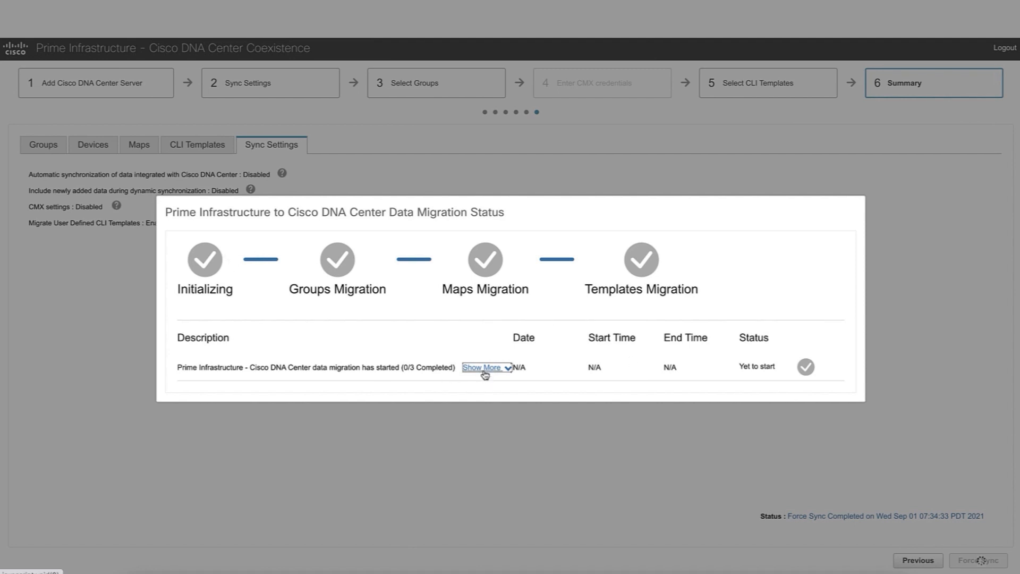
click(484, 367)
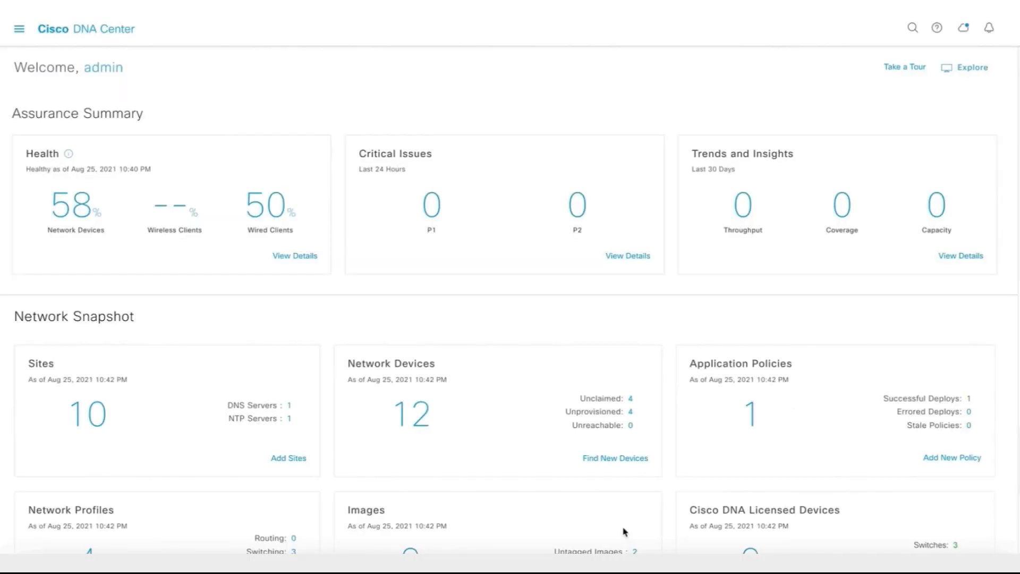
- Open floor 1 of San Jose > Milpitas > SJC23 in Network Hierarchy with its heatmap
click(20, 29)
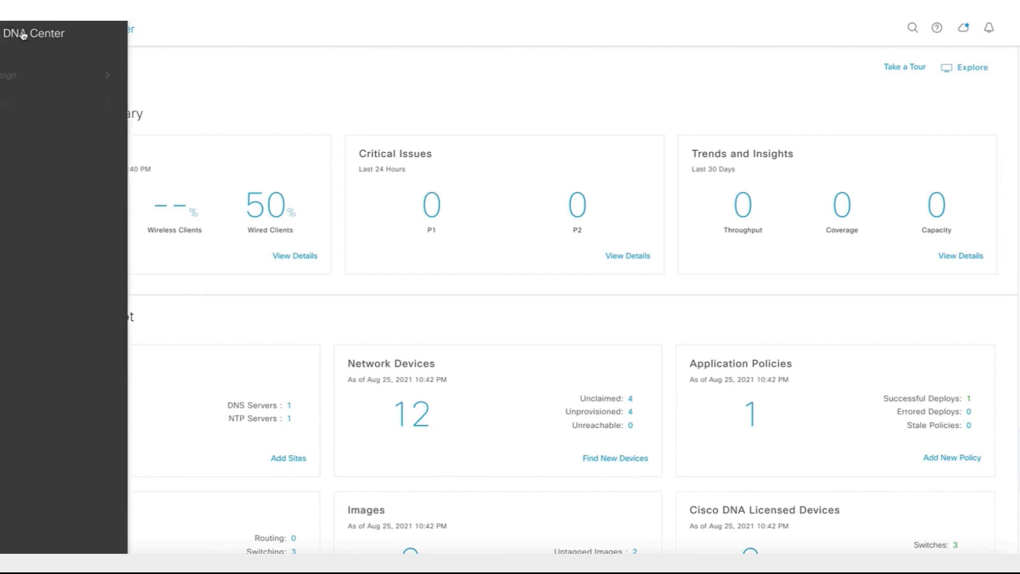
click(39, 73)
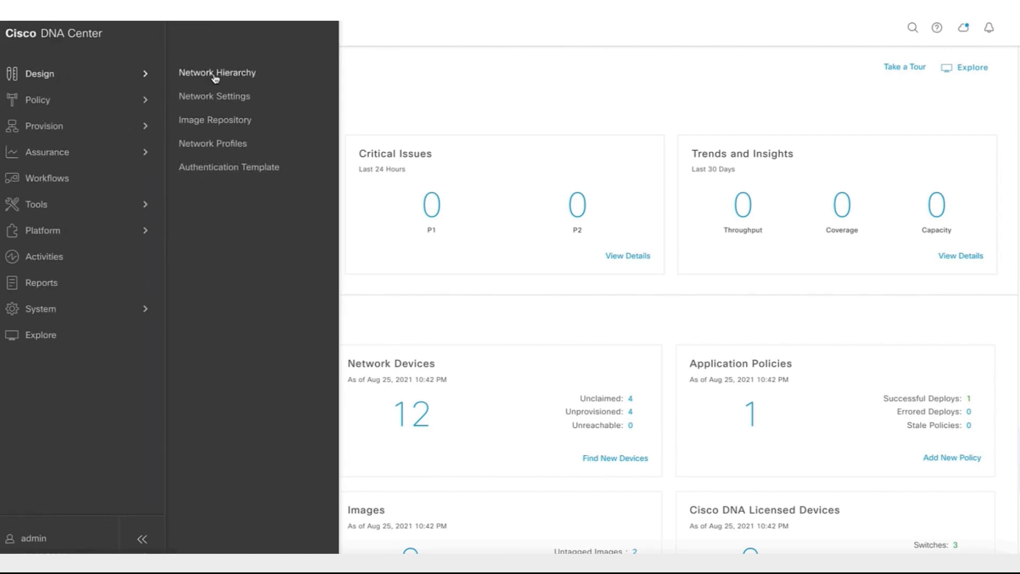
click(218, 72)
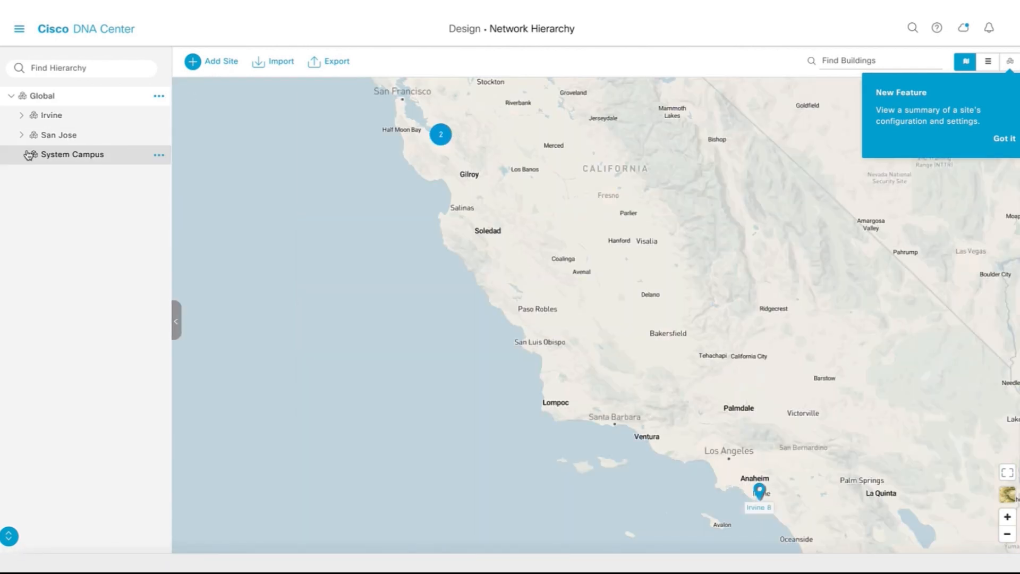
click(21, 134)
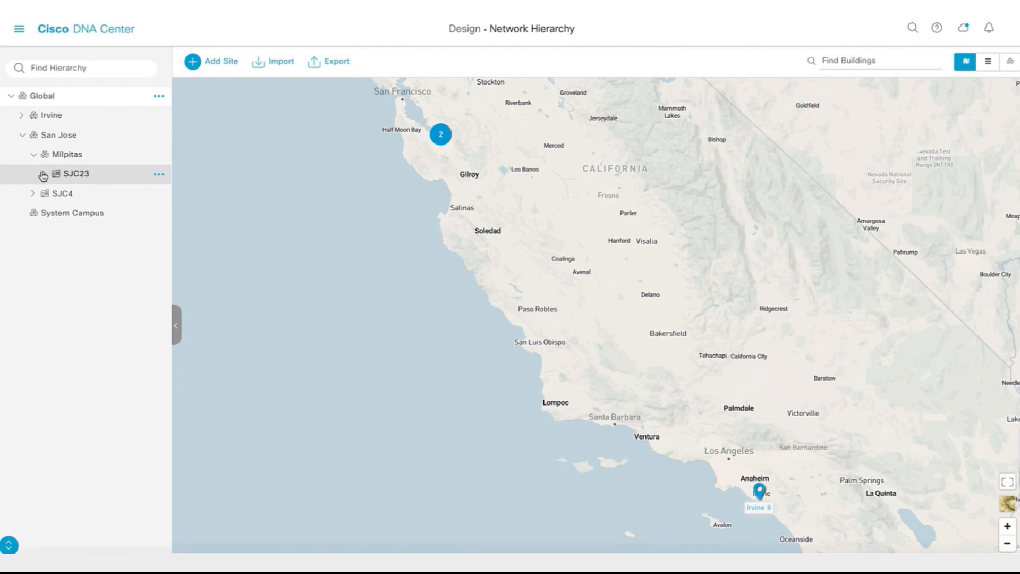
click(42, 177)
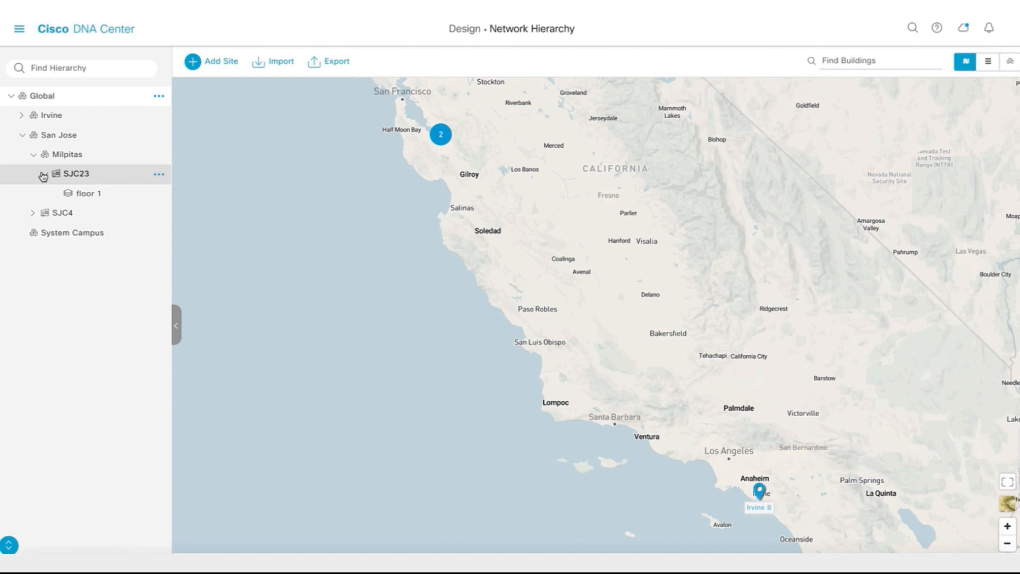
click(88, 194)
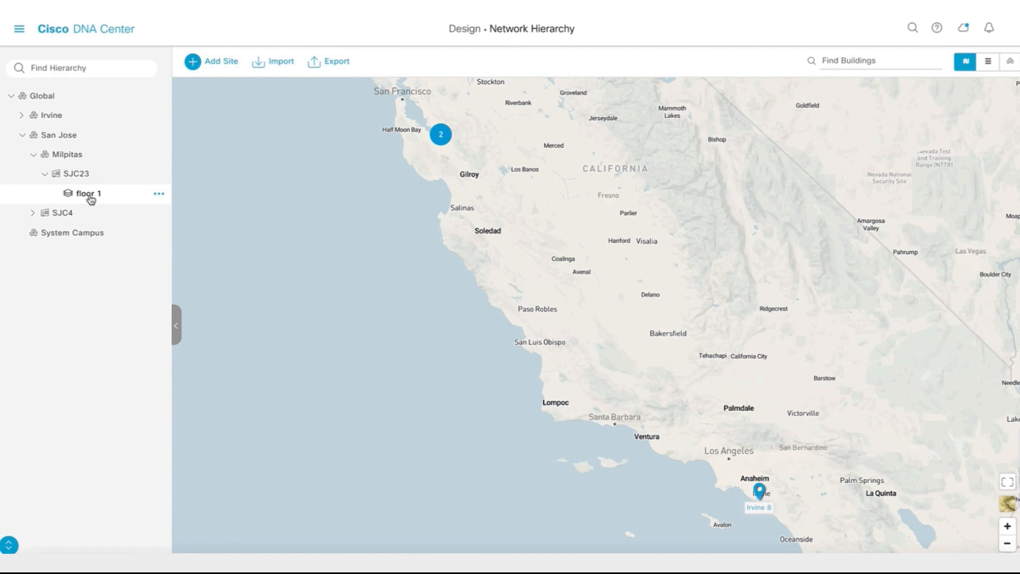
click(87, 193)
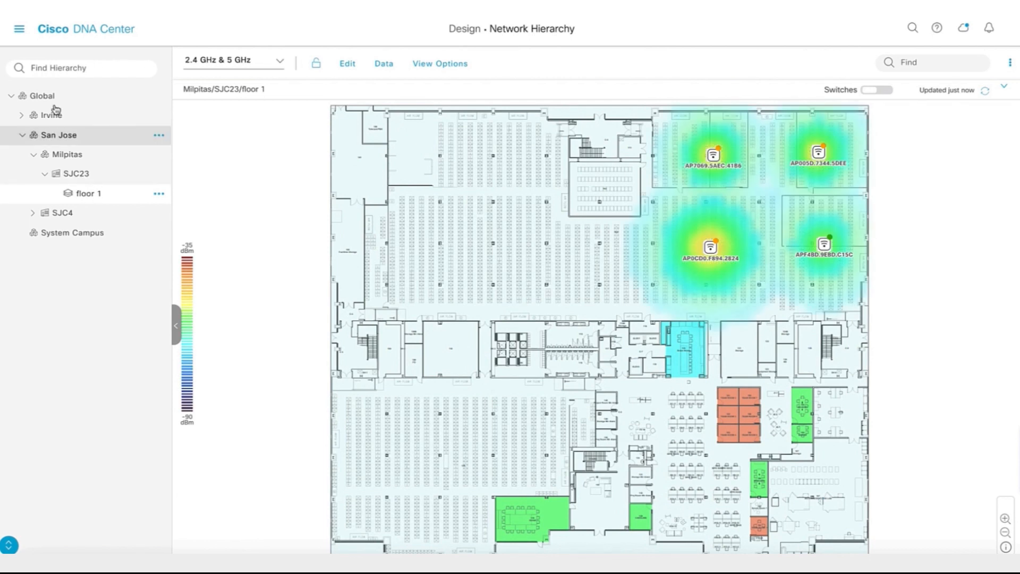
click(19, 29)
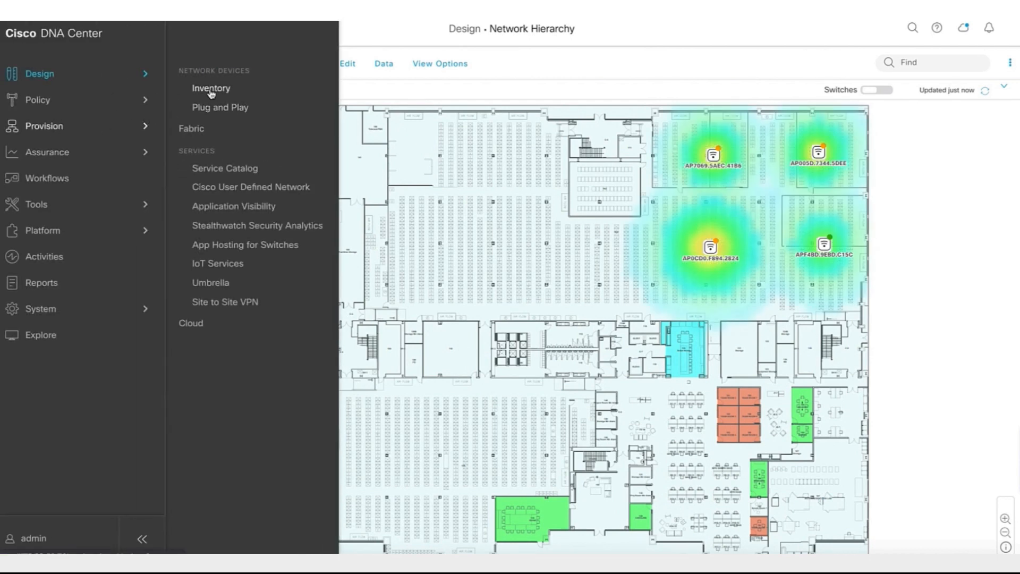
- List the SJC23 devices in inventory and open the AD1-2960XR-1 switch details
click(210, 88)
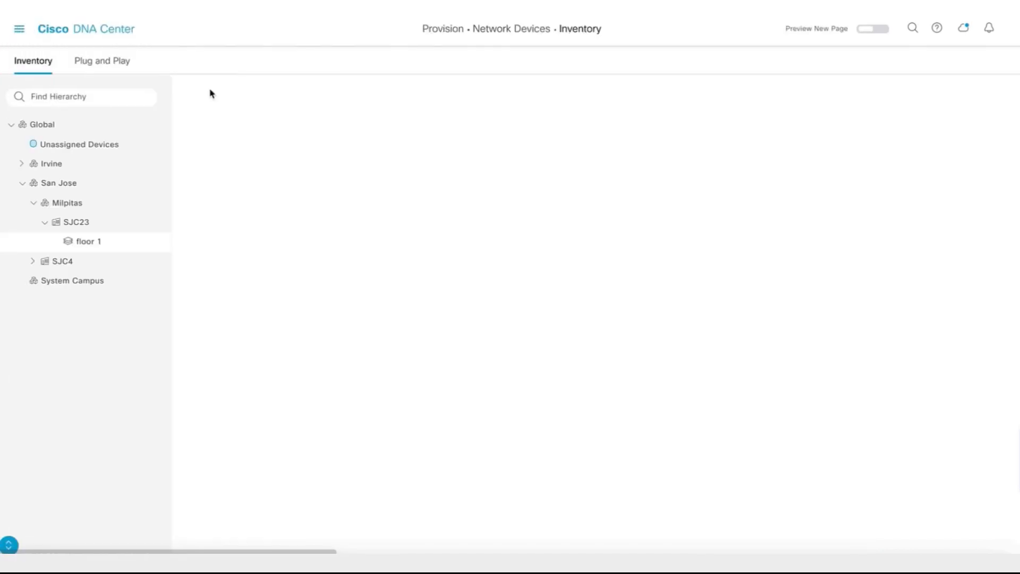
click(88, 241)
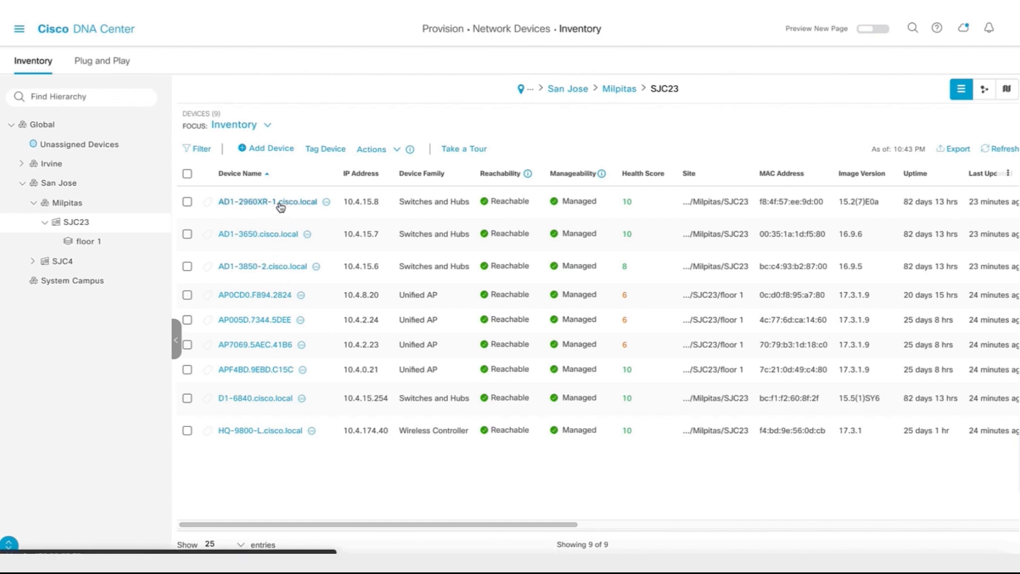
click(267, 201)
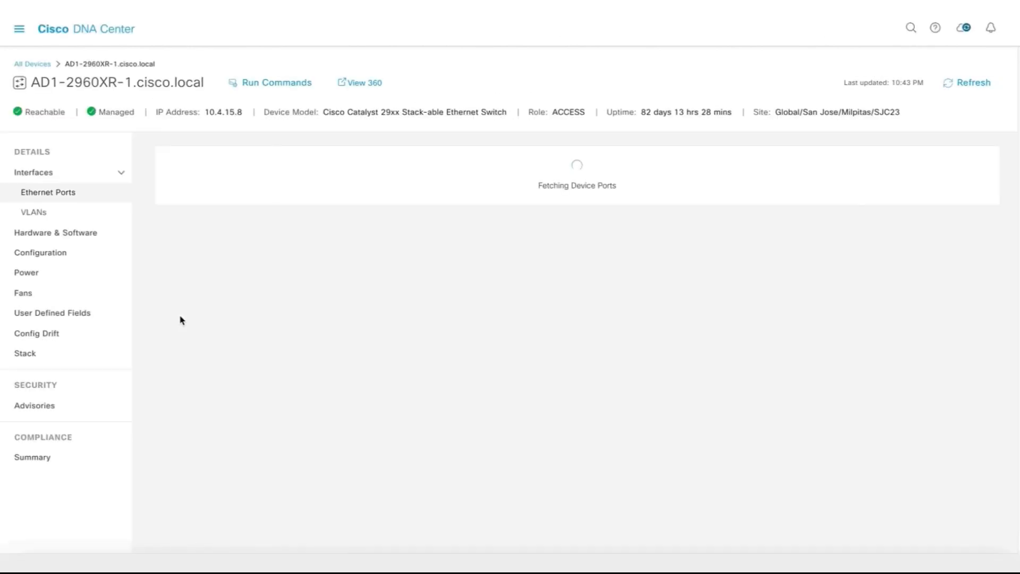
- Review AD1-2960XR-1's Command Runner, compliance summary and config drift
click(275, 83)
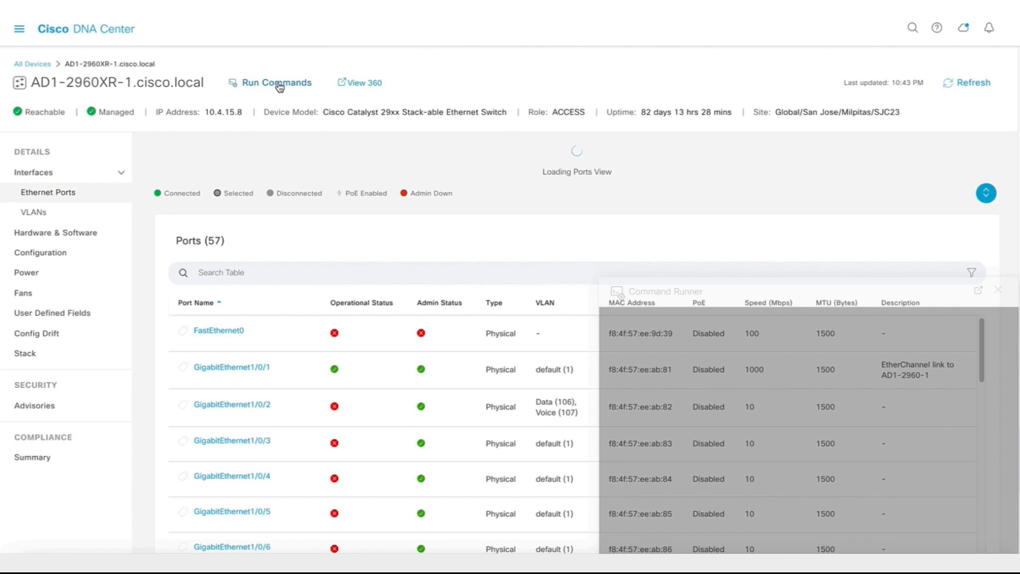
click(32, 457)
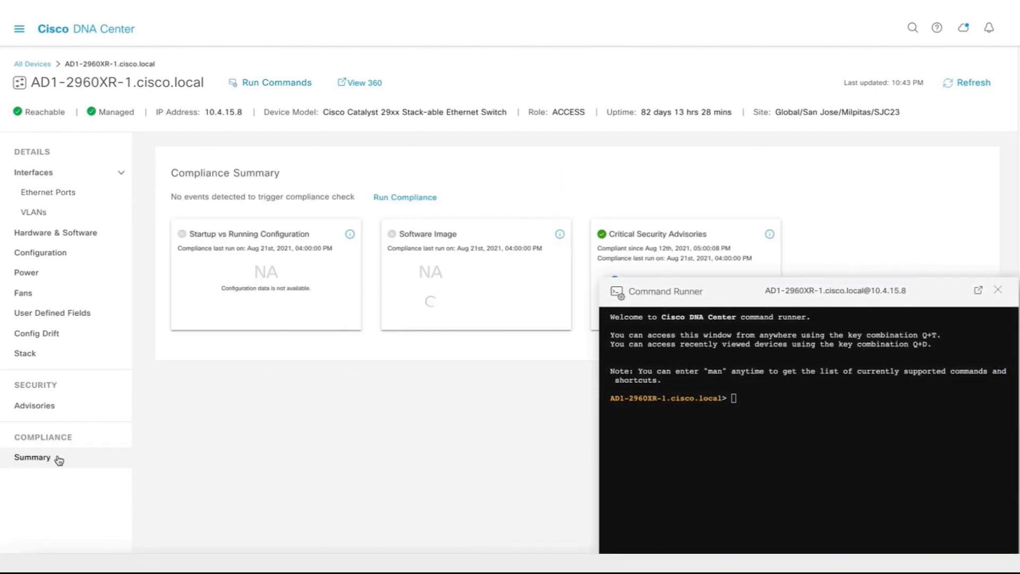
click(37, 333)
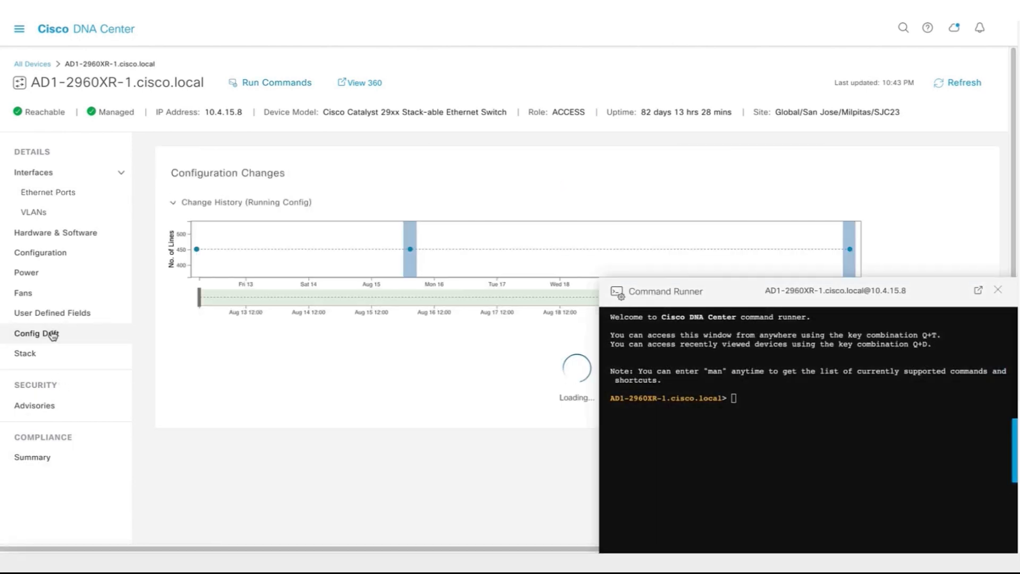
click(358, 82)
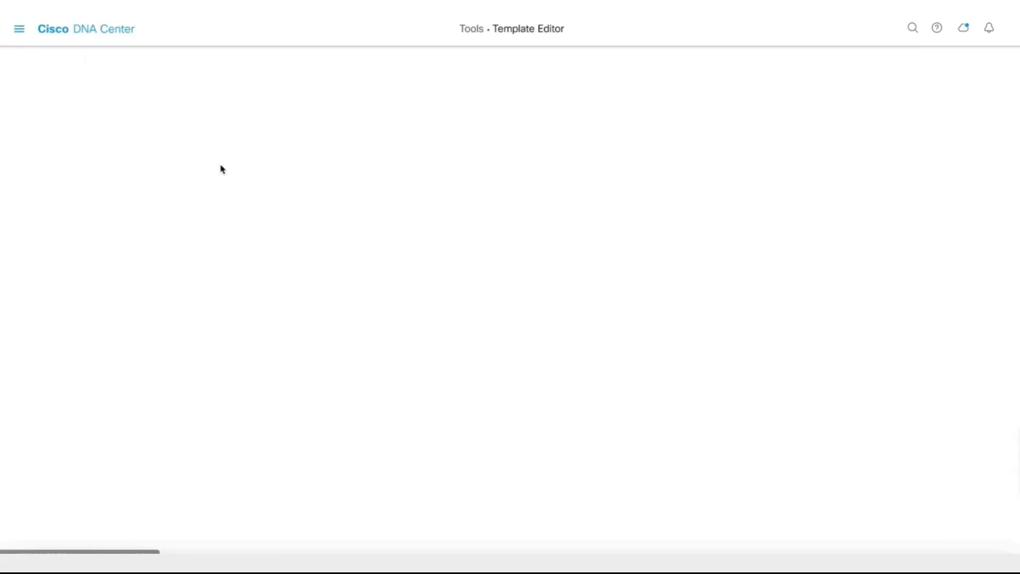
mouse_move(69, 204)
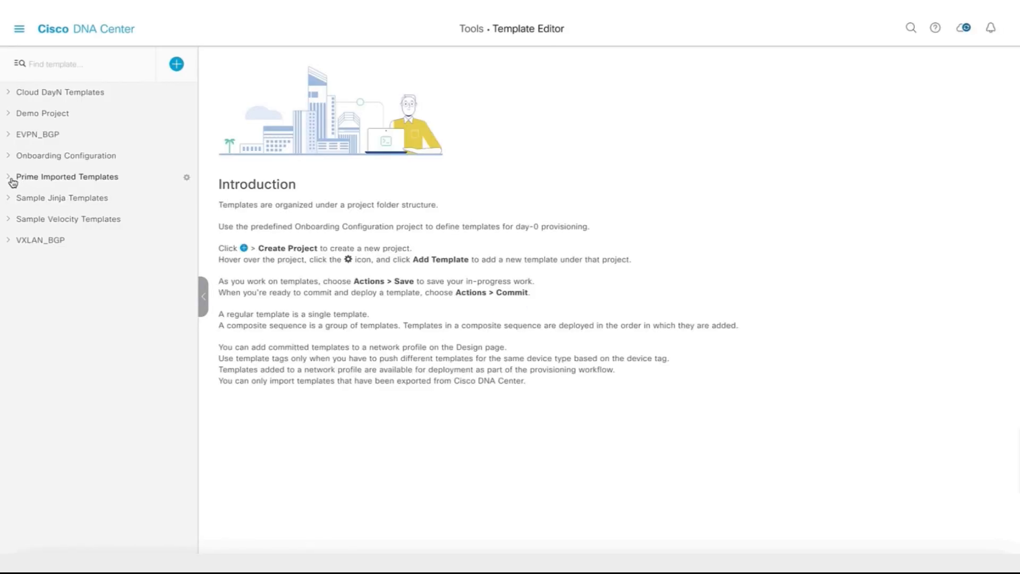
mouse_move(95, 182)
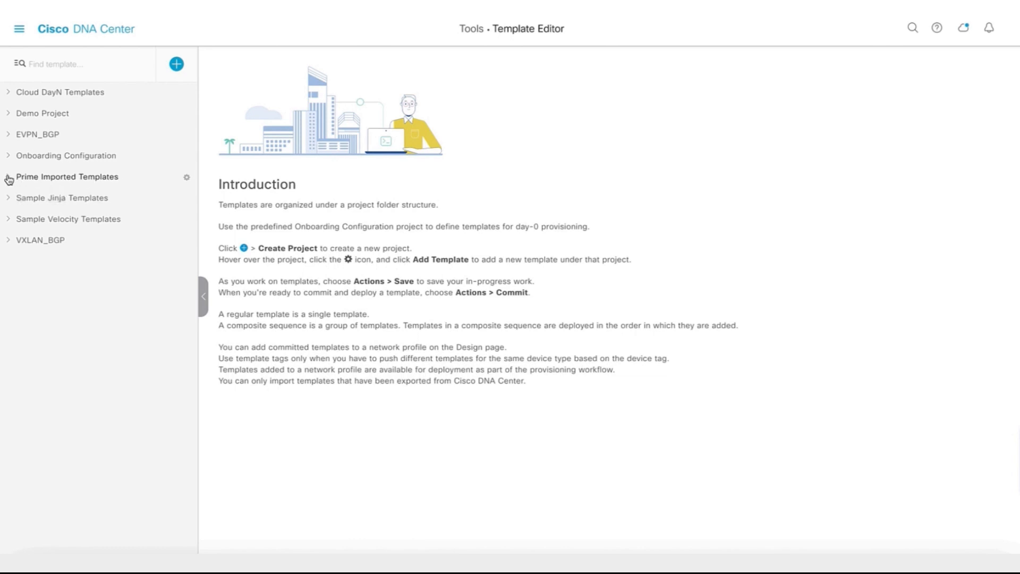
- Expand Prime Imported Templates in the Template Editor tree to show InF_descrip and test1
click(67, 176)
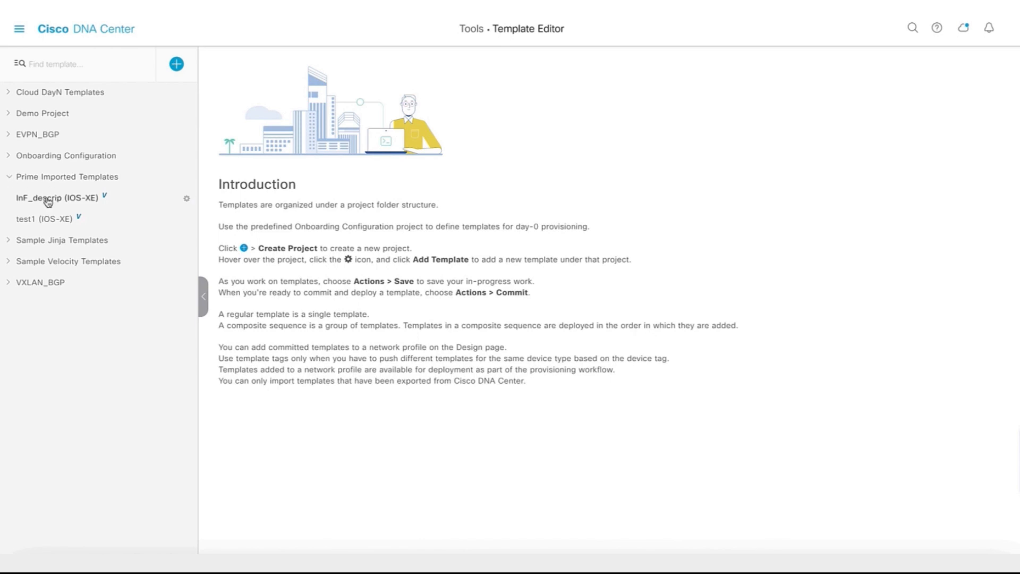
mouse_move(64, 203)
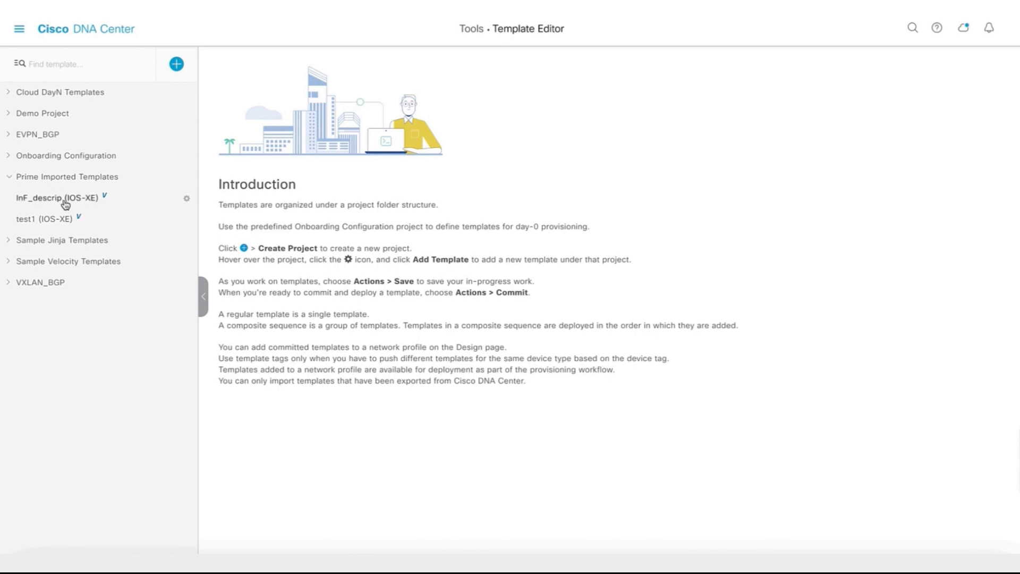
mouse_move(65, 202)
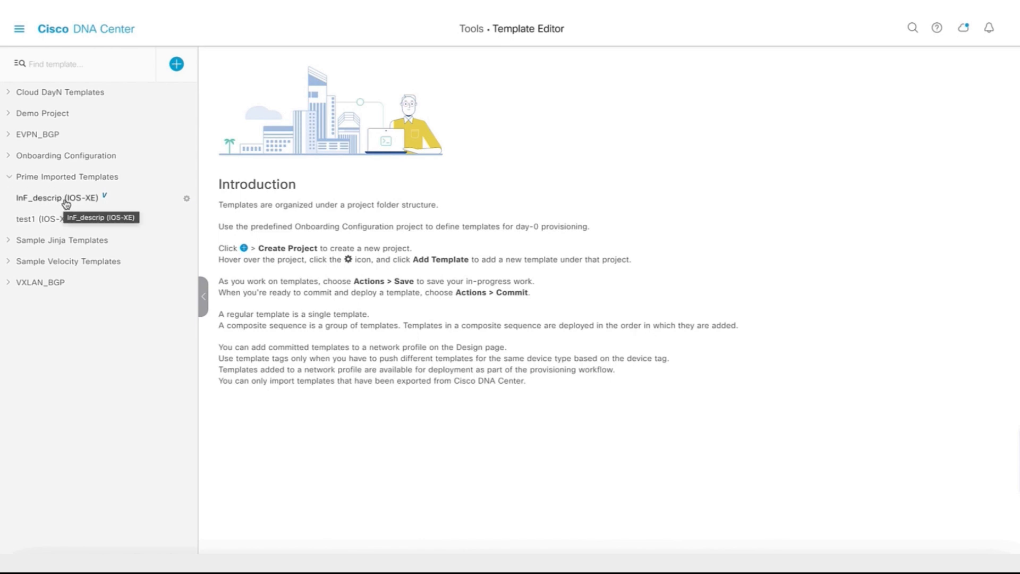